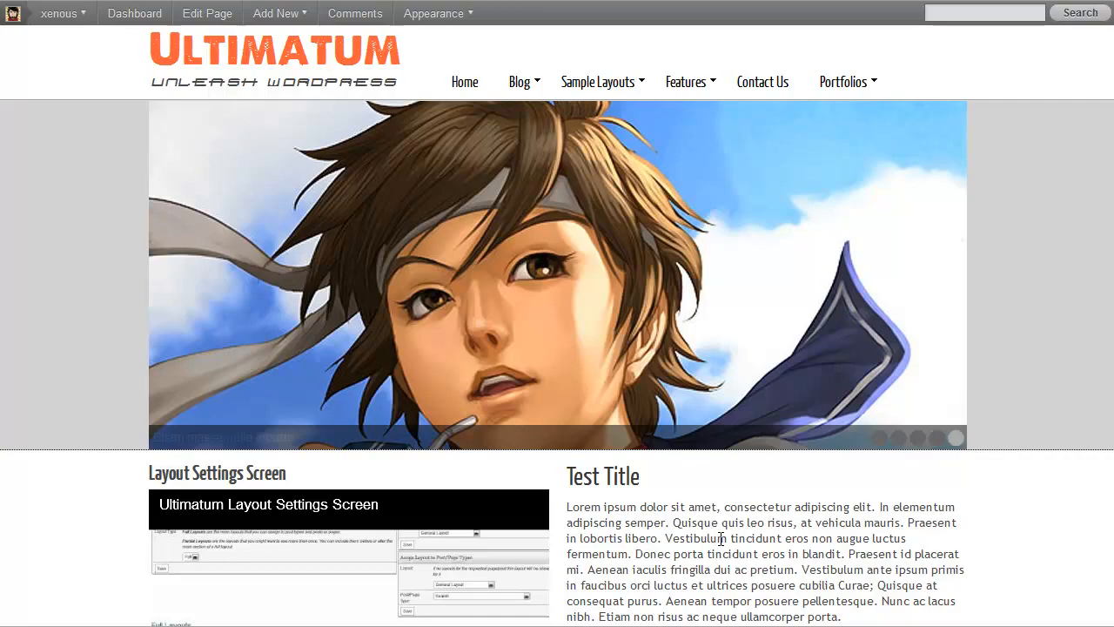
Preview the homepage slideshow, then edit the Home-Alternative-Nivo Slider layout.
scroll("down", 3)
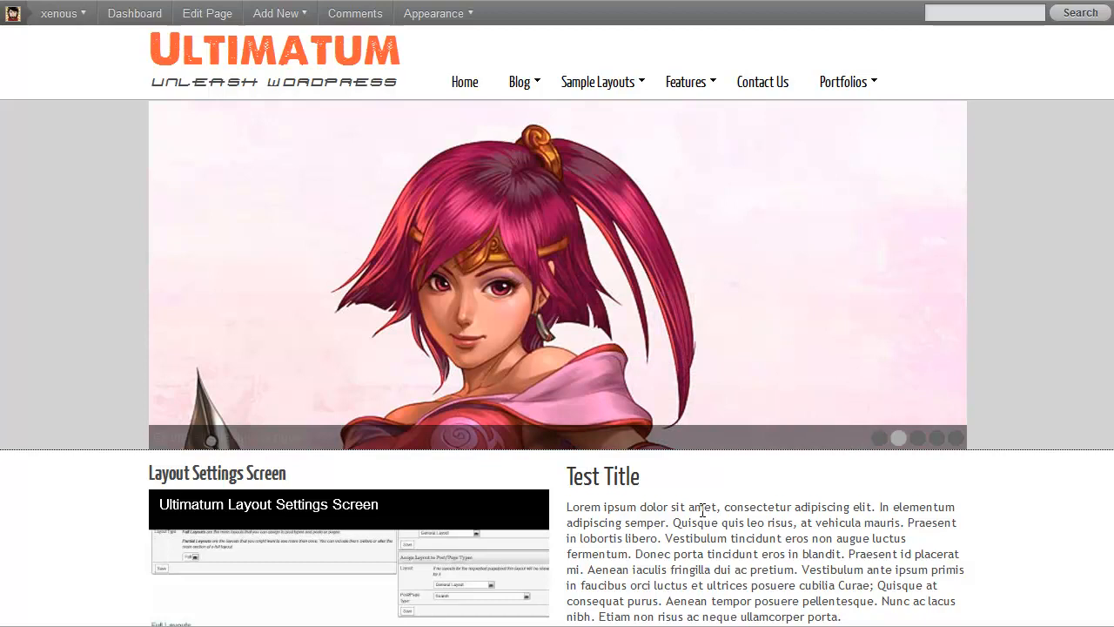
mouse_move(950, 120)
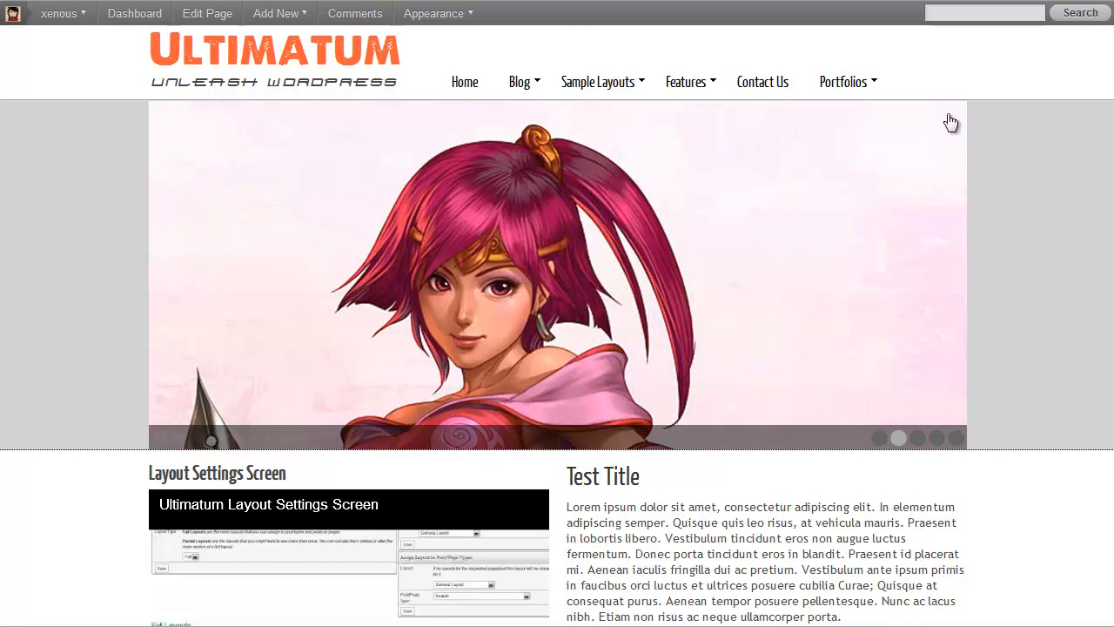
mouse_move(65, 292)
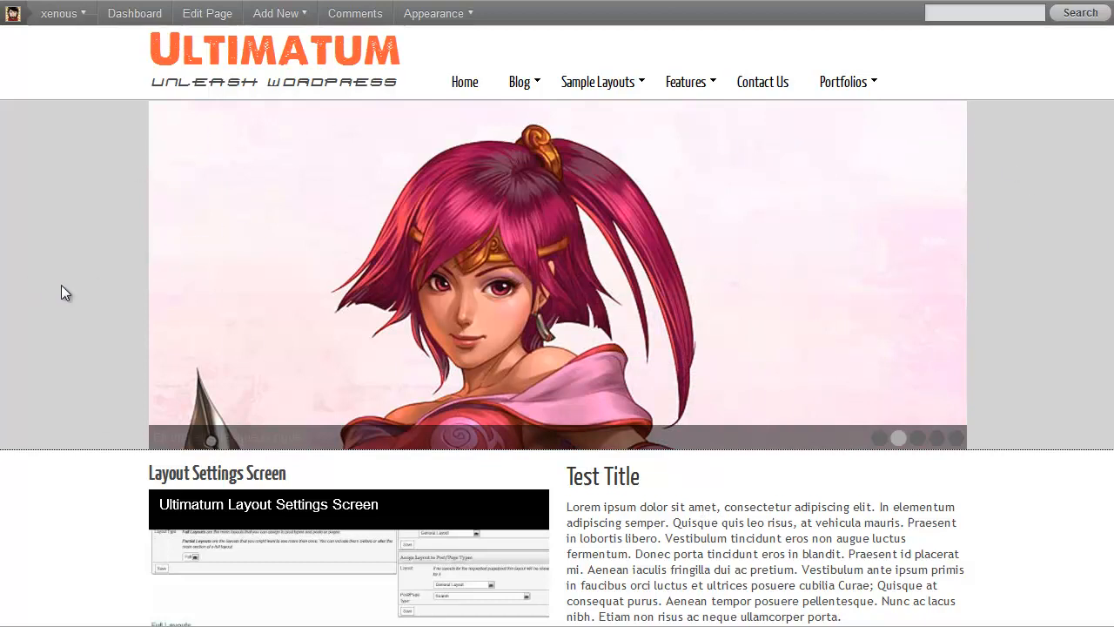
mouse_move(81, 113)
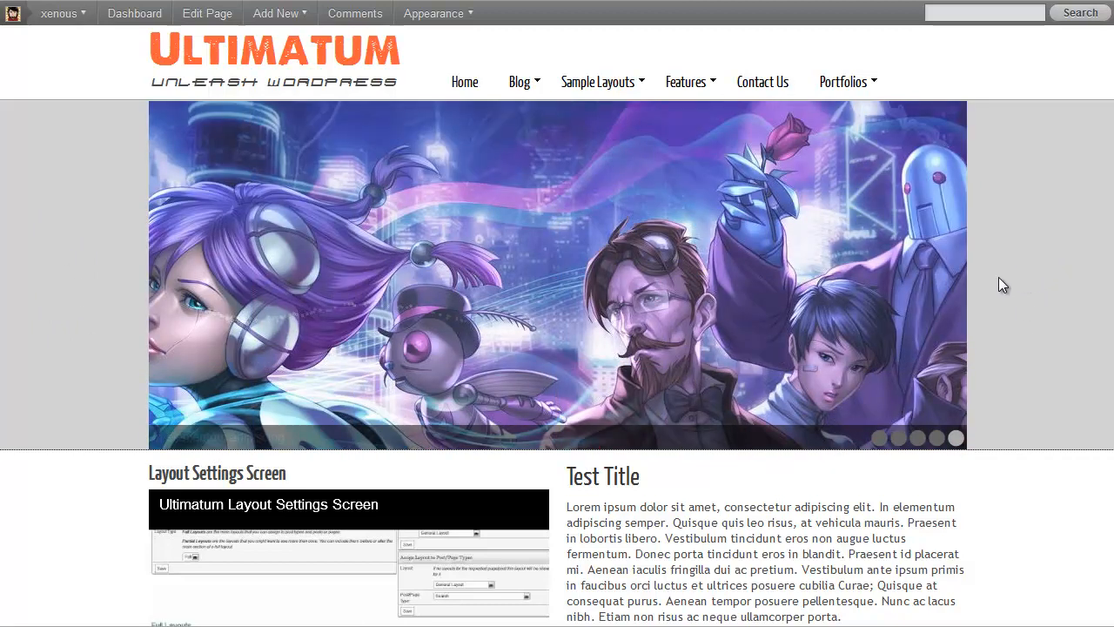
scroll("down", 3)
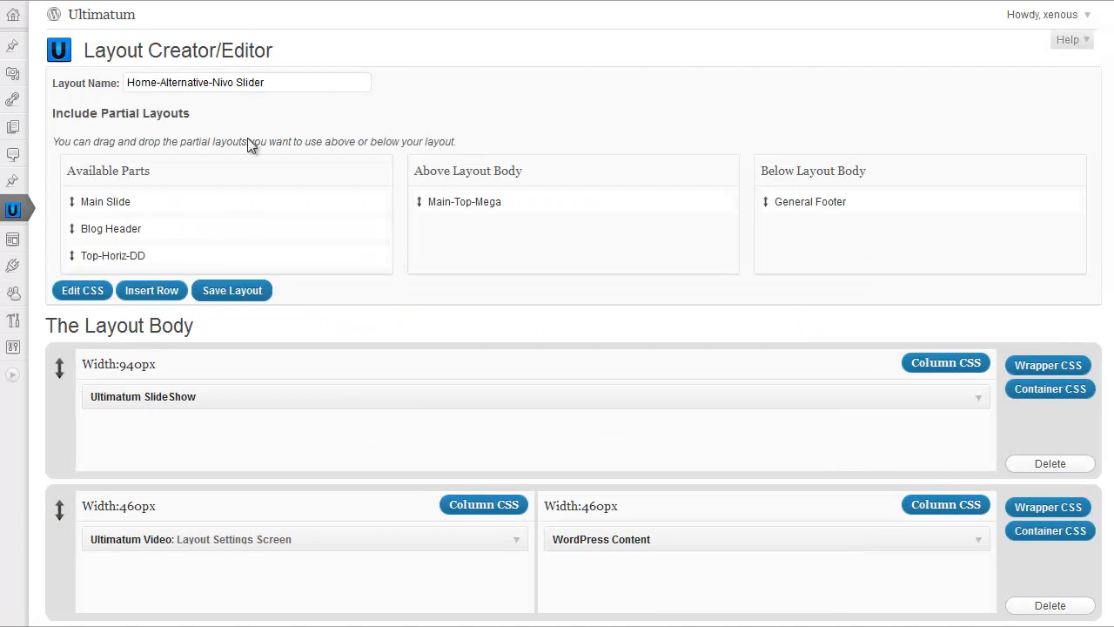
Set 10px top and bottom padding on the four-column row and save its CSS.
scroll("down", 3)
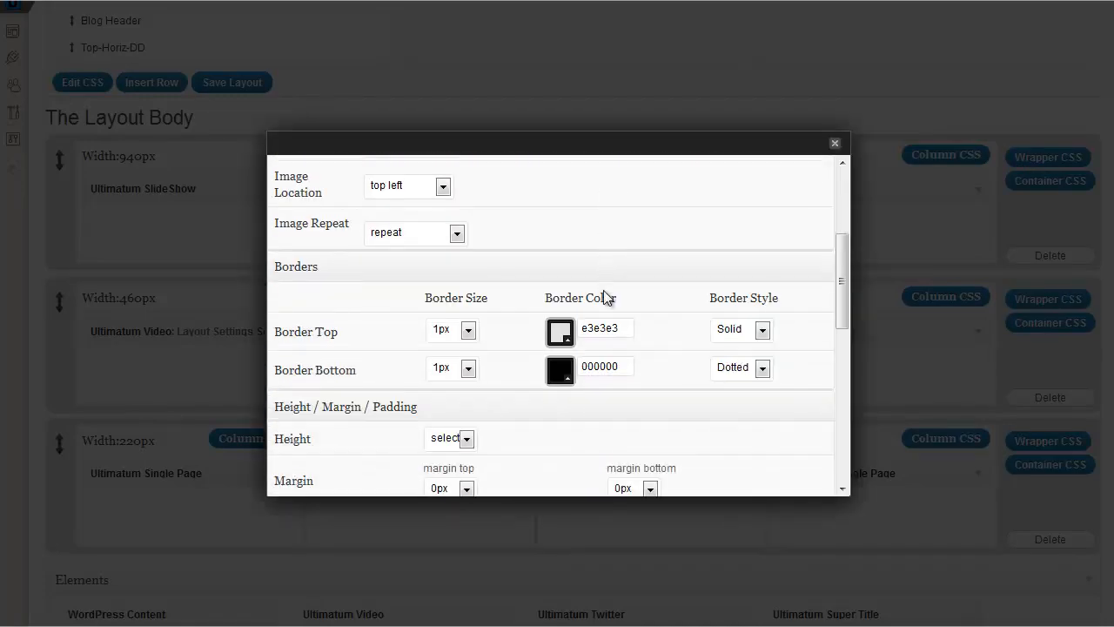
scroll("down", 3)
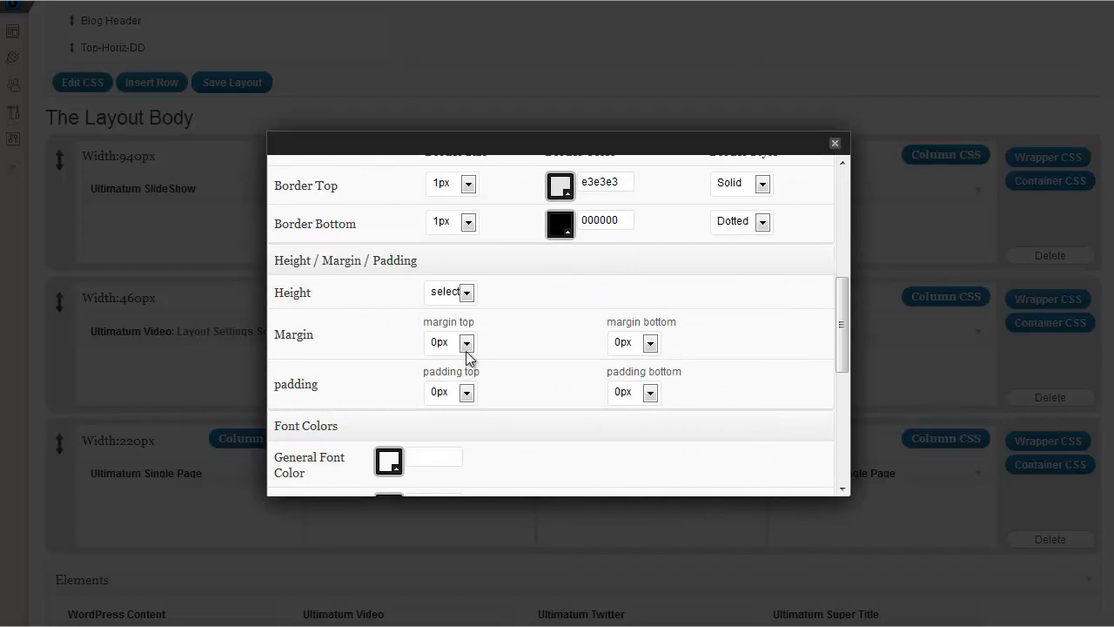
left_click(464, 391)
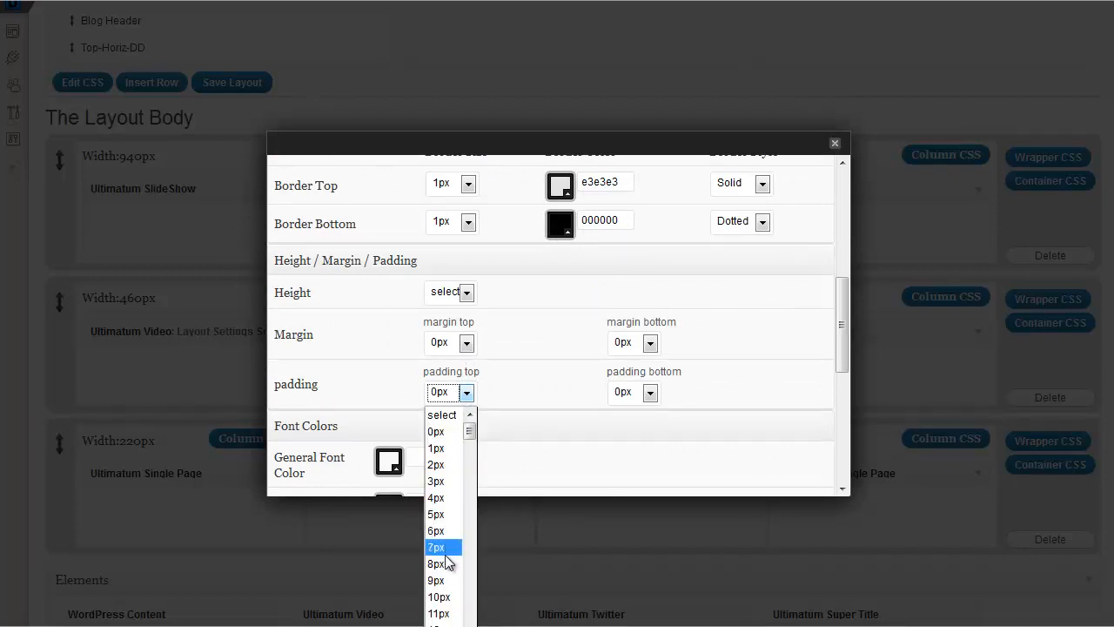
left_click(439, 596)
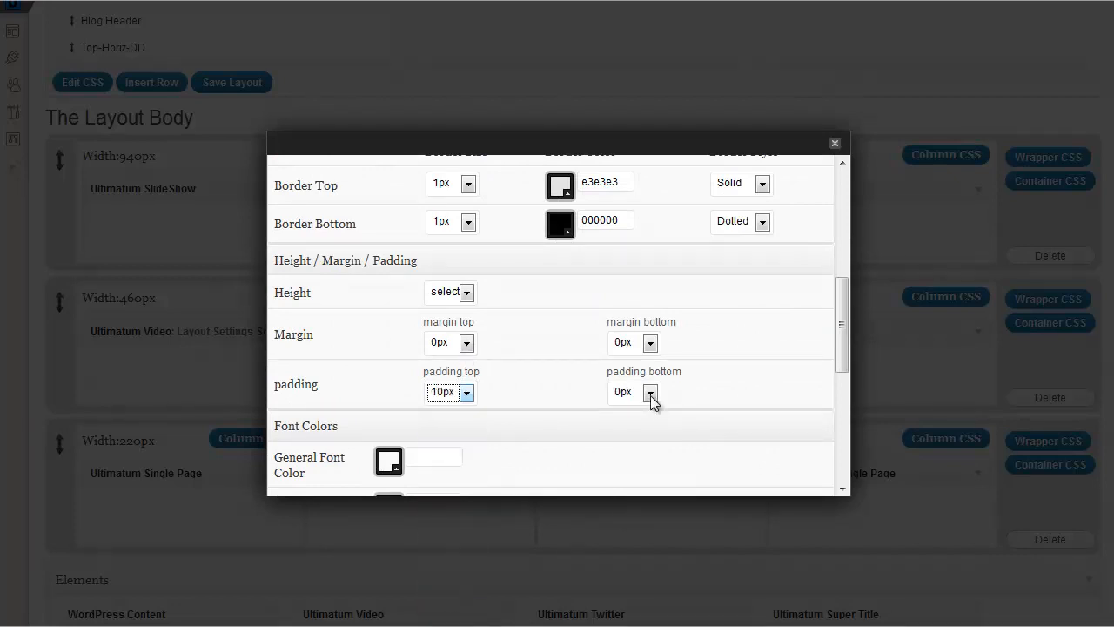
left_click(650, 392)
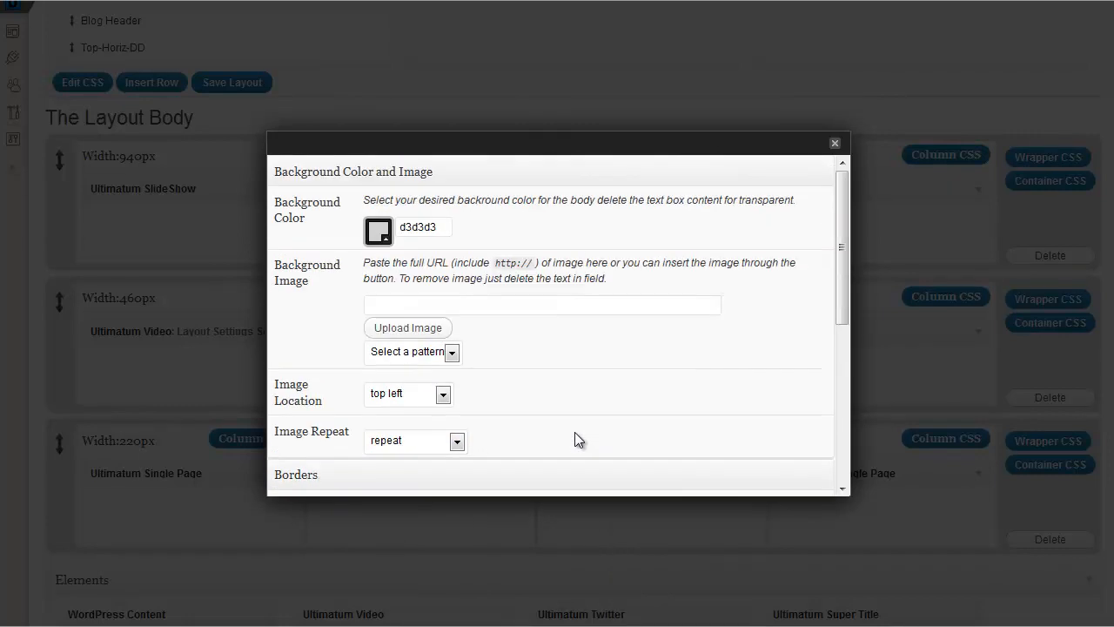
scroll("down", 3)
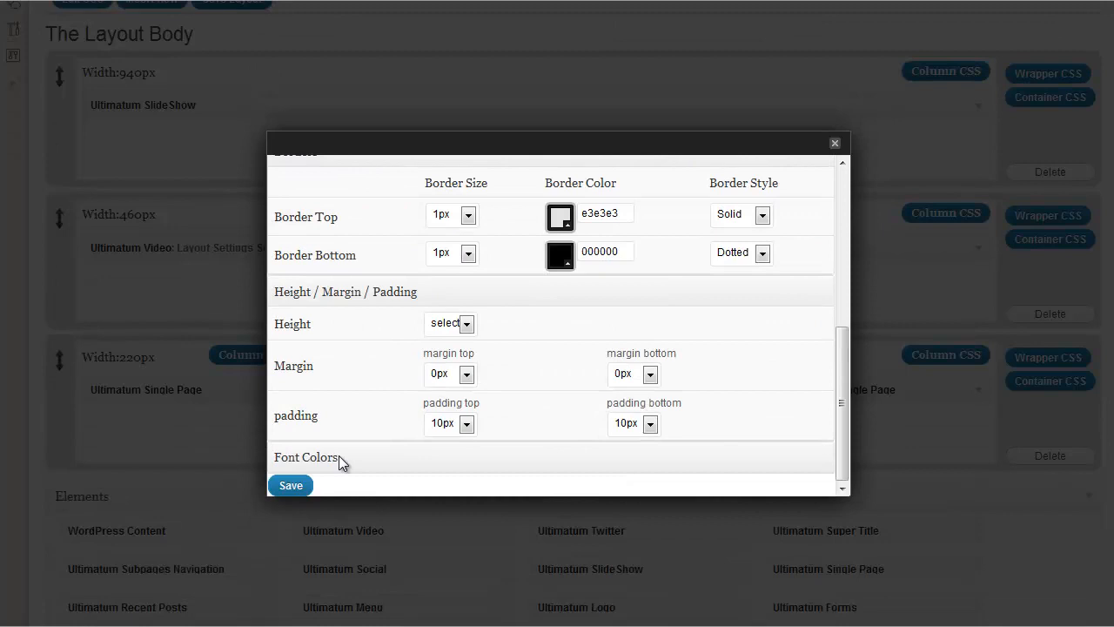
left_click(291, 485)
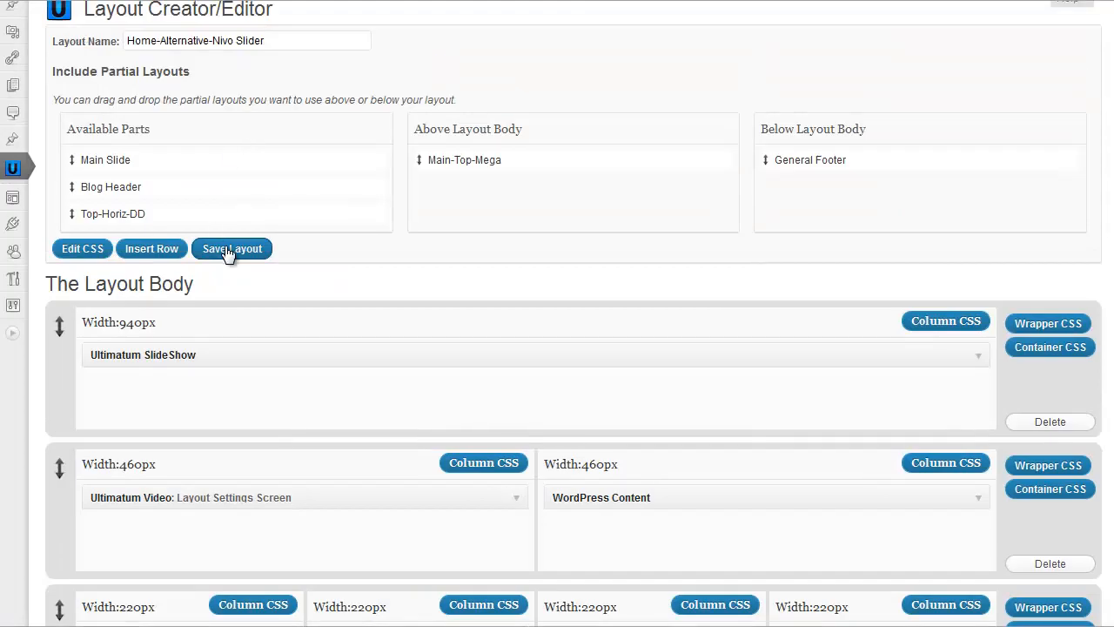
Save the layout, preview the padded rows on the homepage, and return to the editor.
left_click(232, 249)
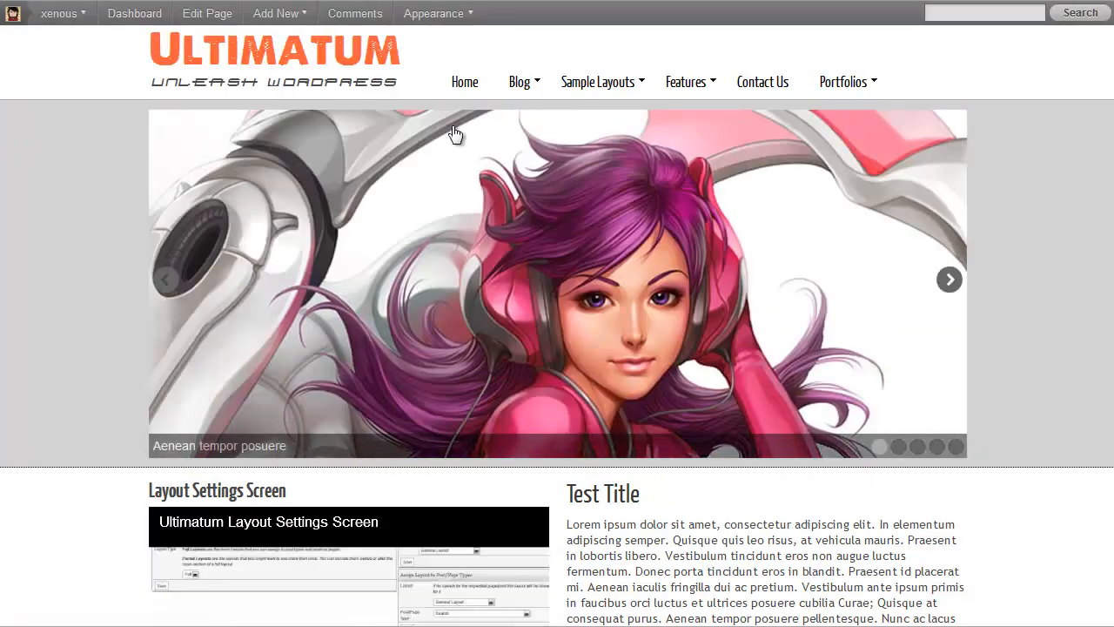
scroll("down", 3)
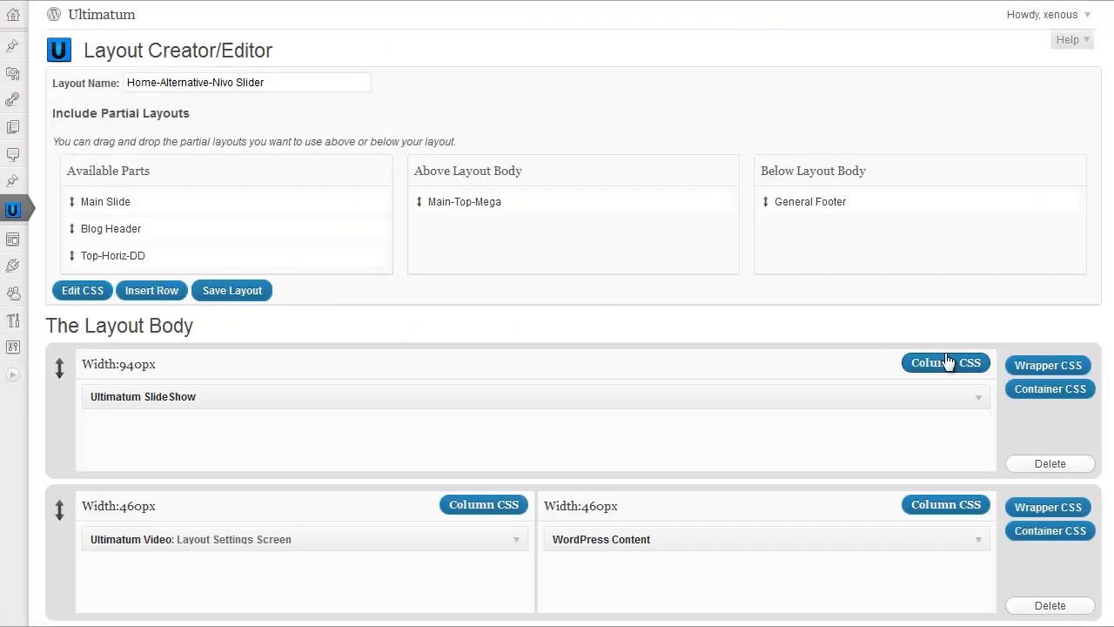
Choose Pattern-29 as the slideshow row's background pattern.
left_click(945, 362)
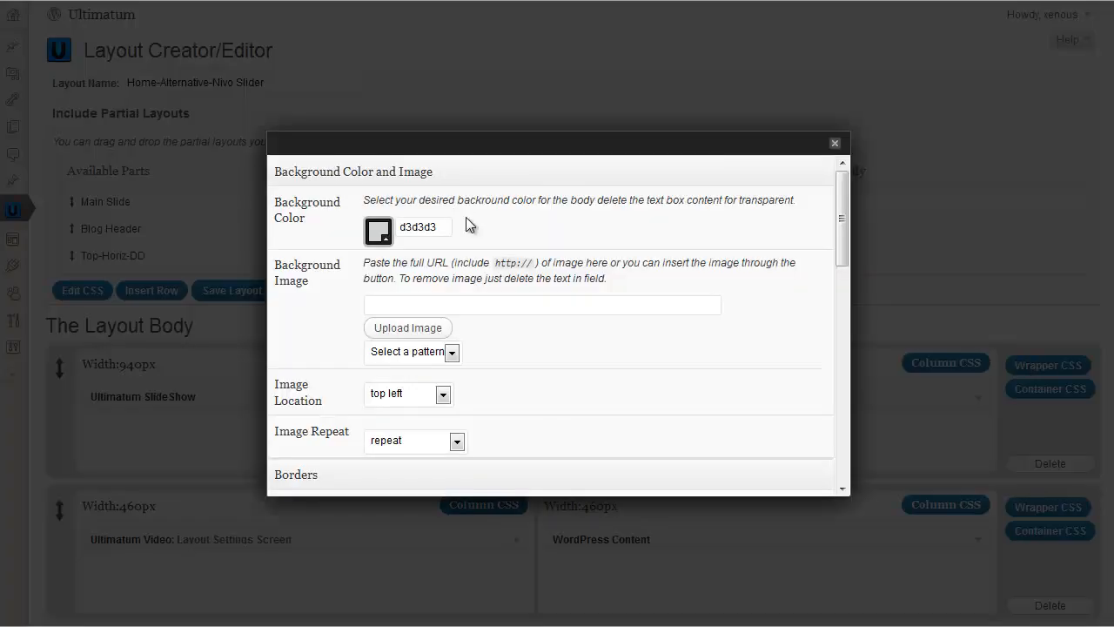
mouse_move(492, 329)
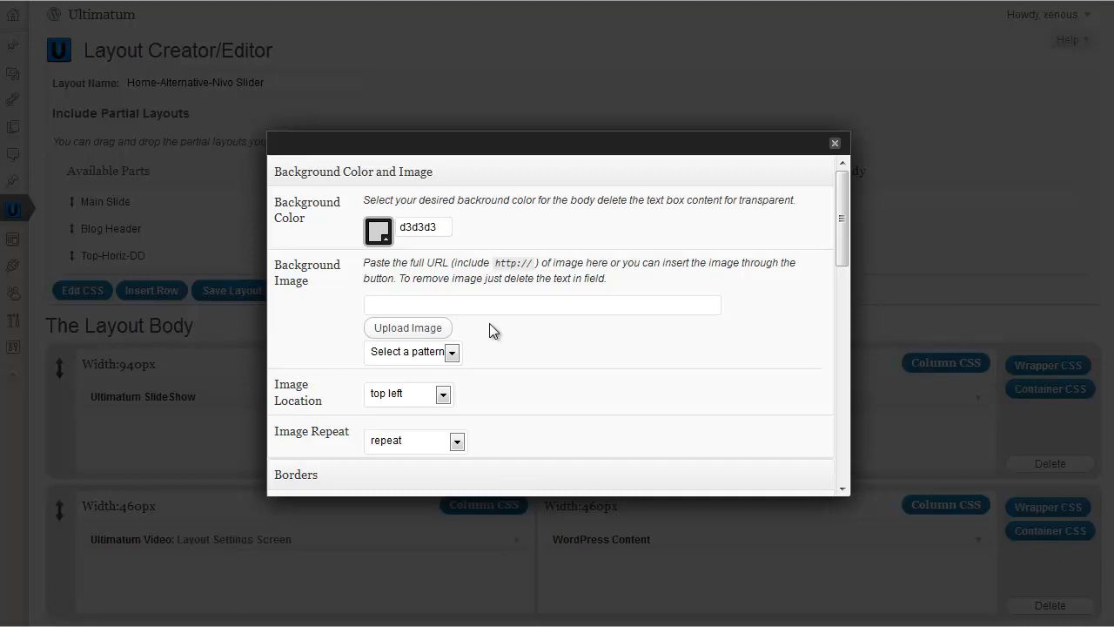
mouse_move(573, 328)
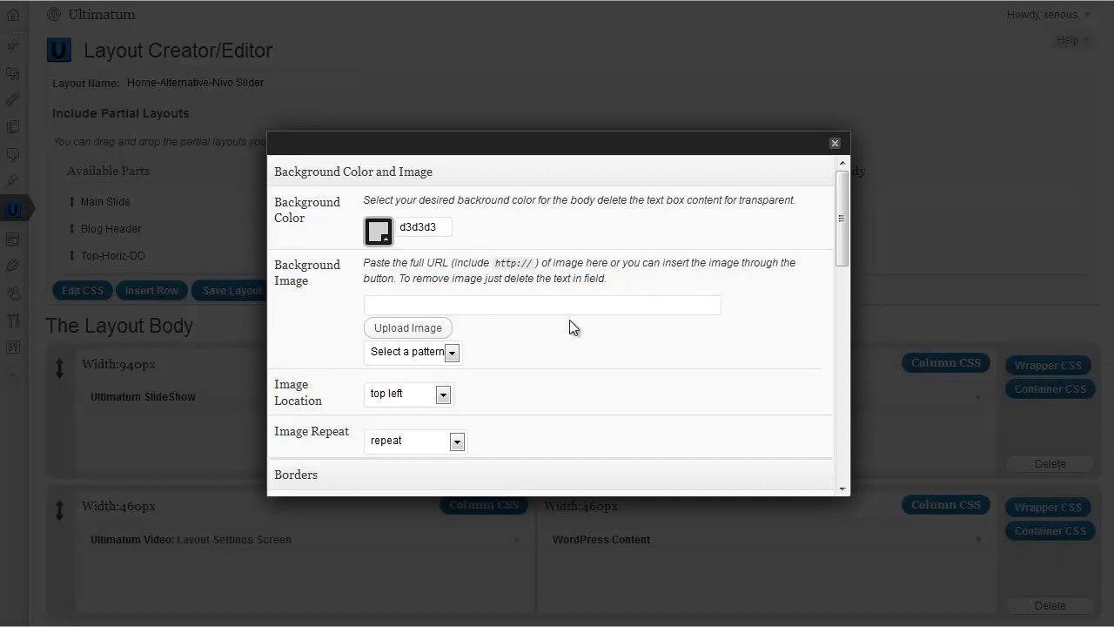
left_click(412, 352)
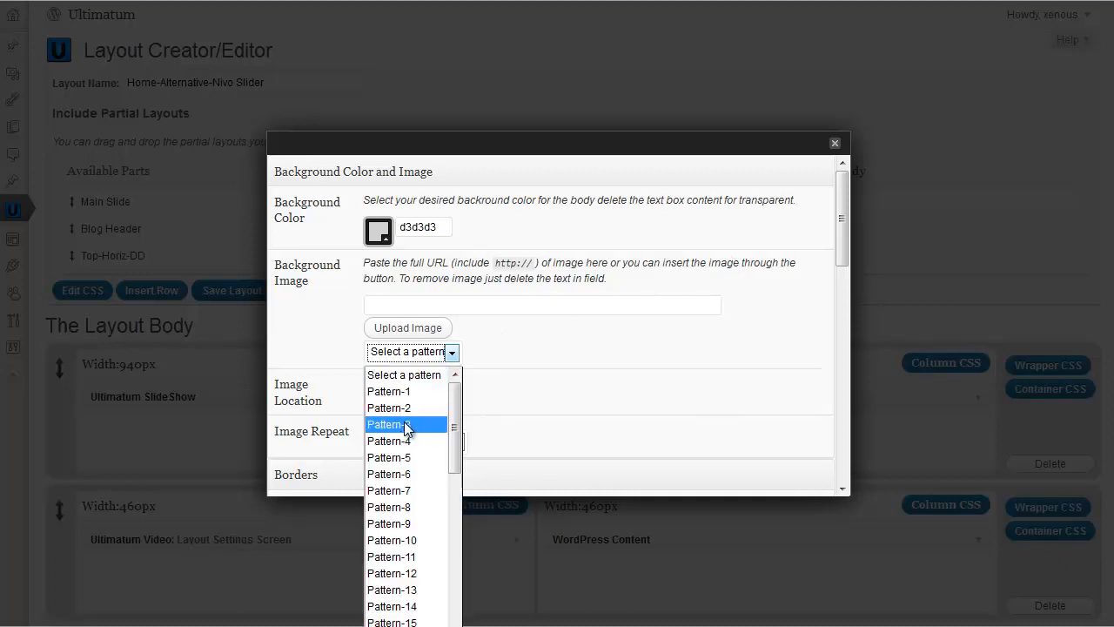
scroll("down", 3)
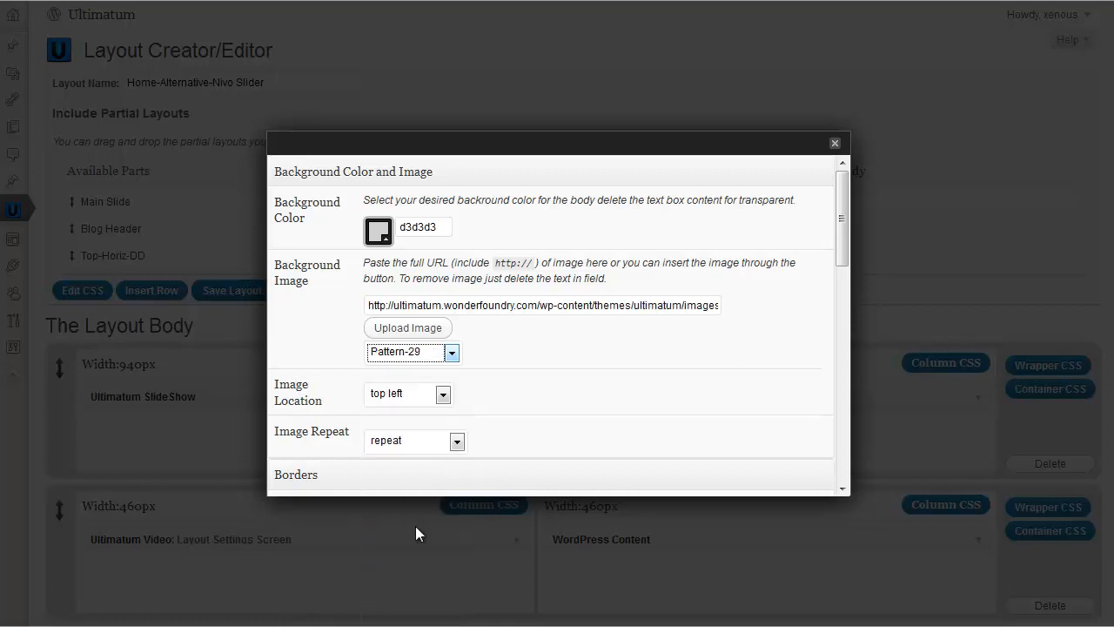
mouse_move(345, 218)
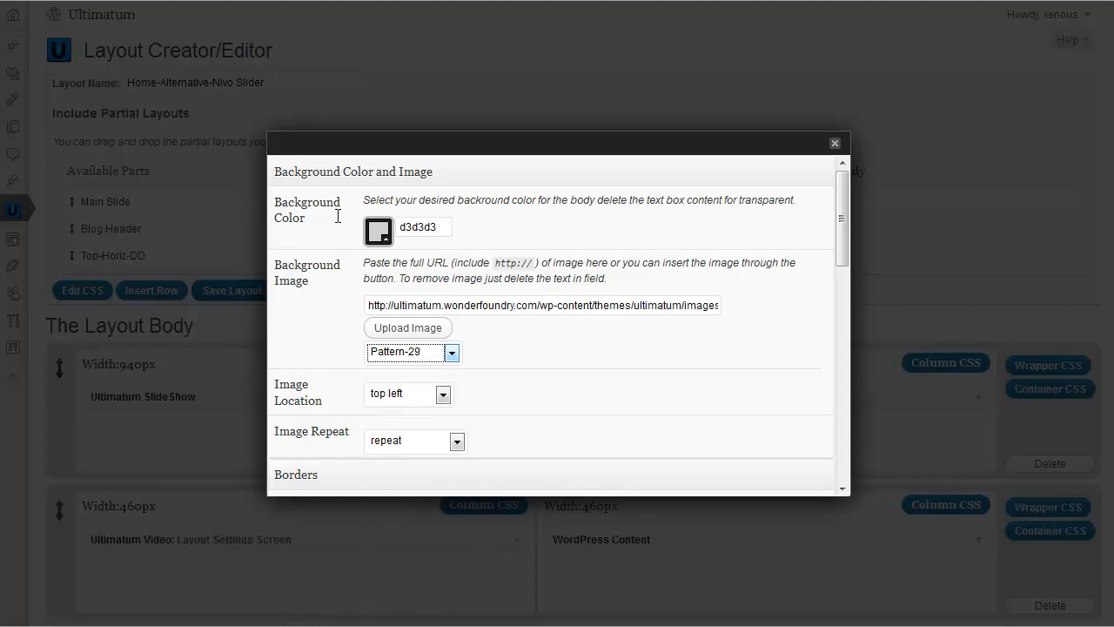
scroll("down", 3)
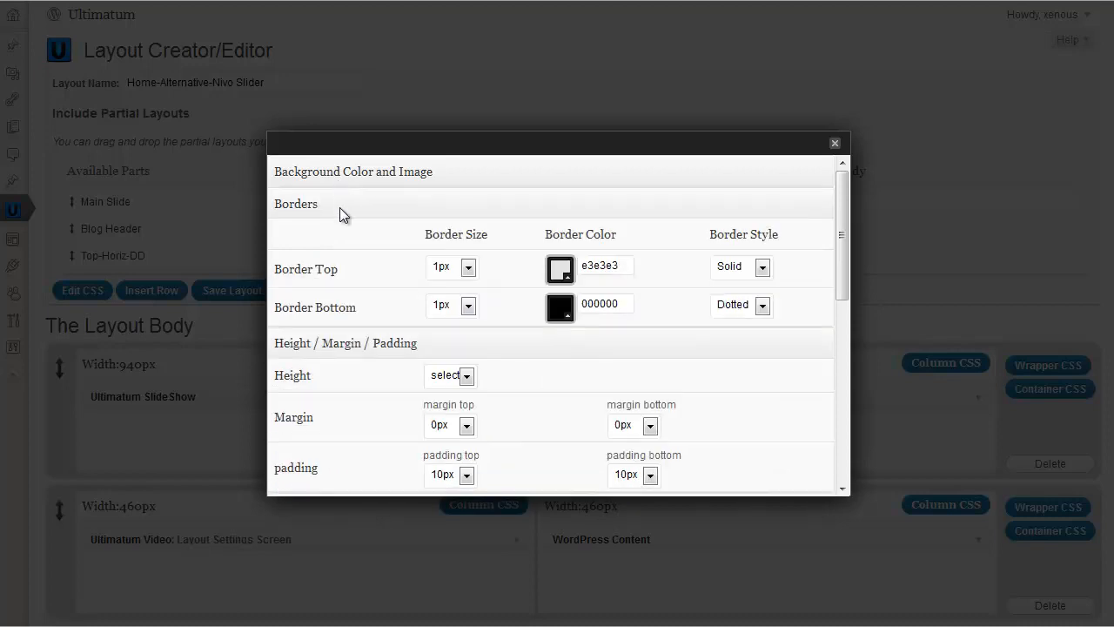
Collapse the border and font colour sections, save the row styling, then save the layout.
left_click(296, 203)
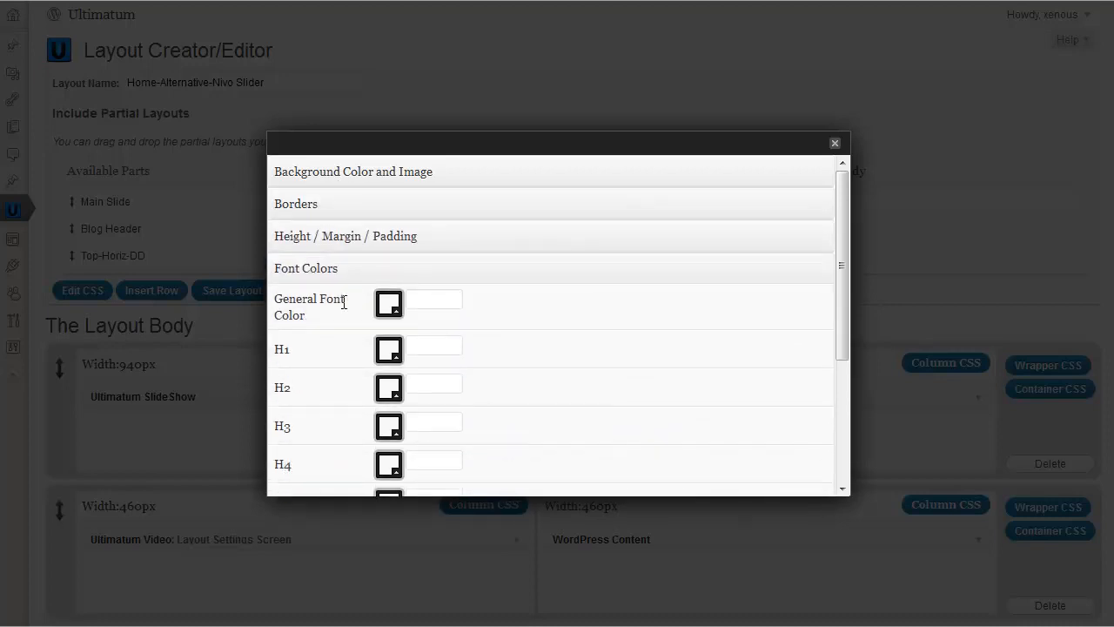
left_click(305, 267)
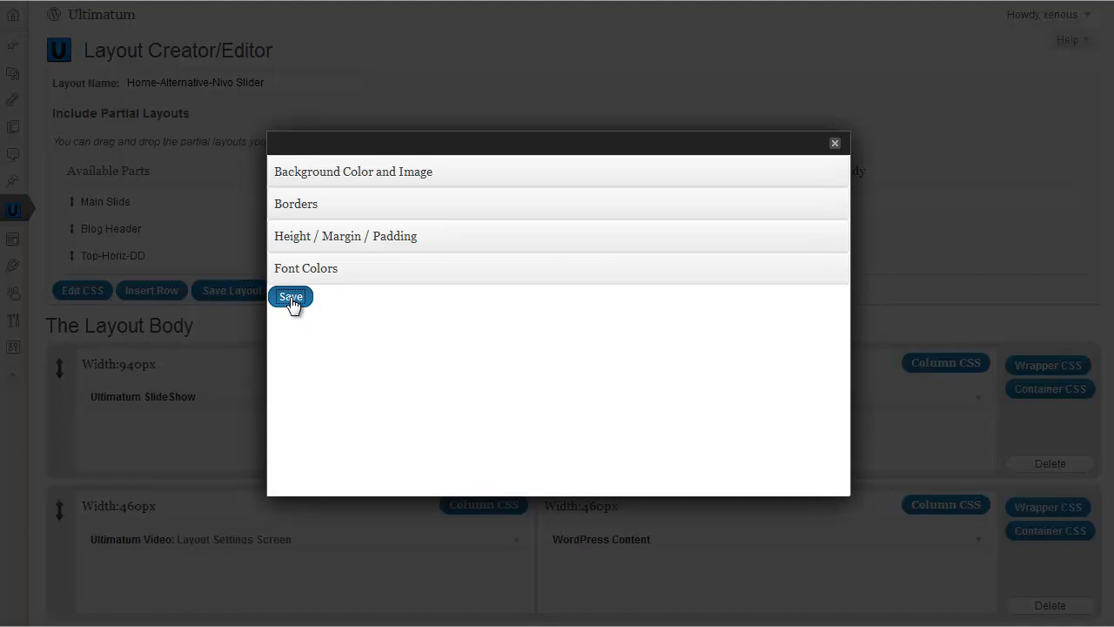
left_click(291, 297)
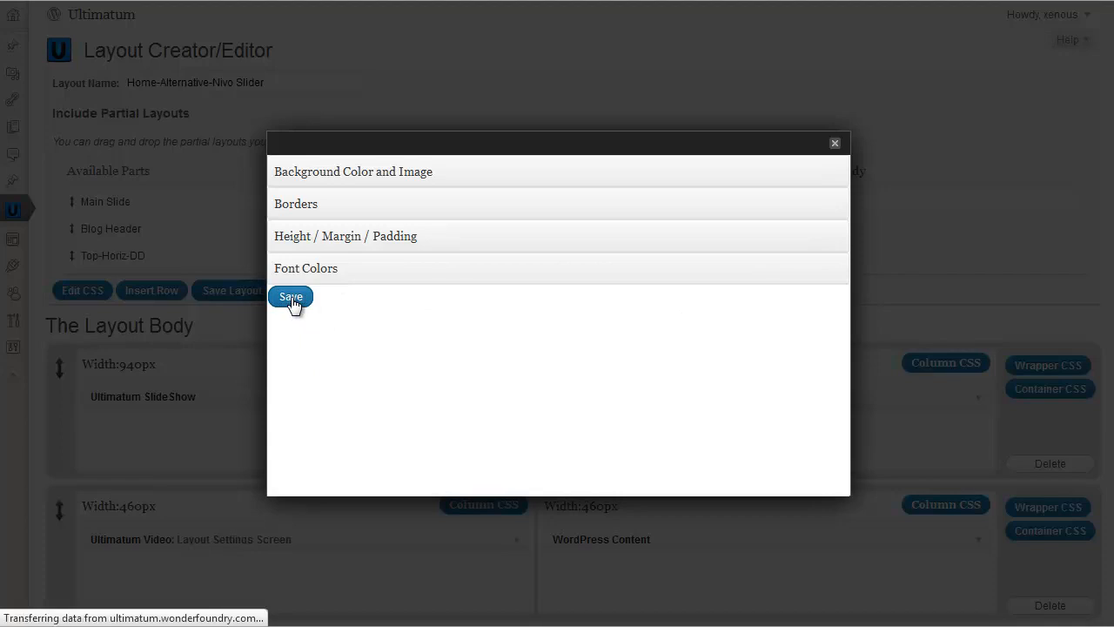
left_click(291, 297)
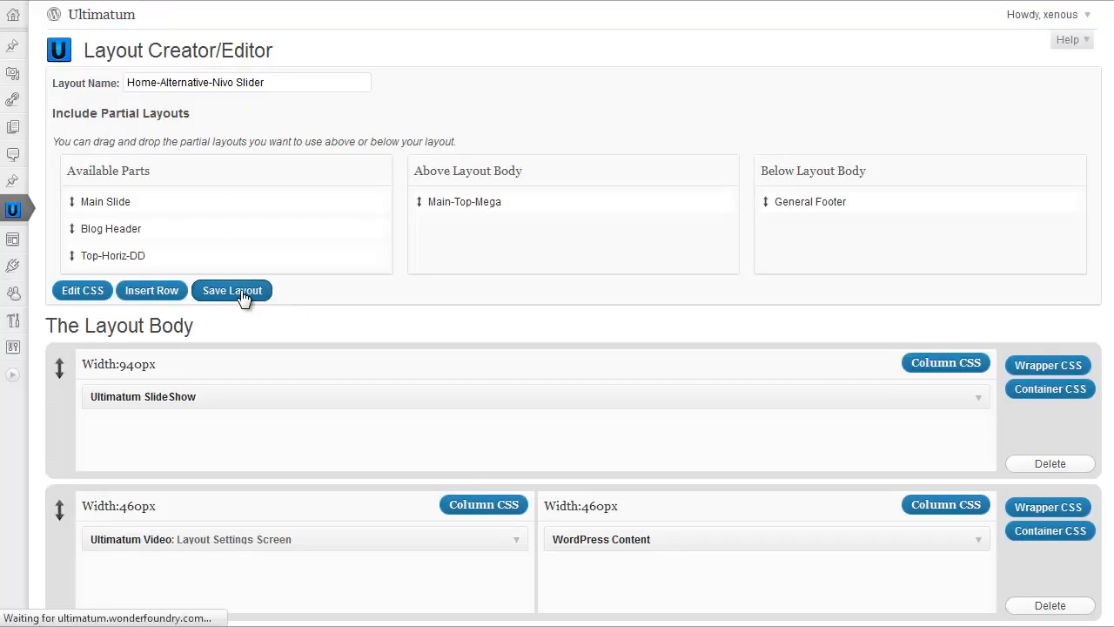
left_click(231, 290)
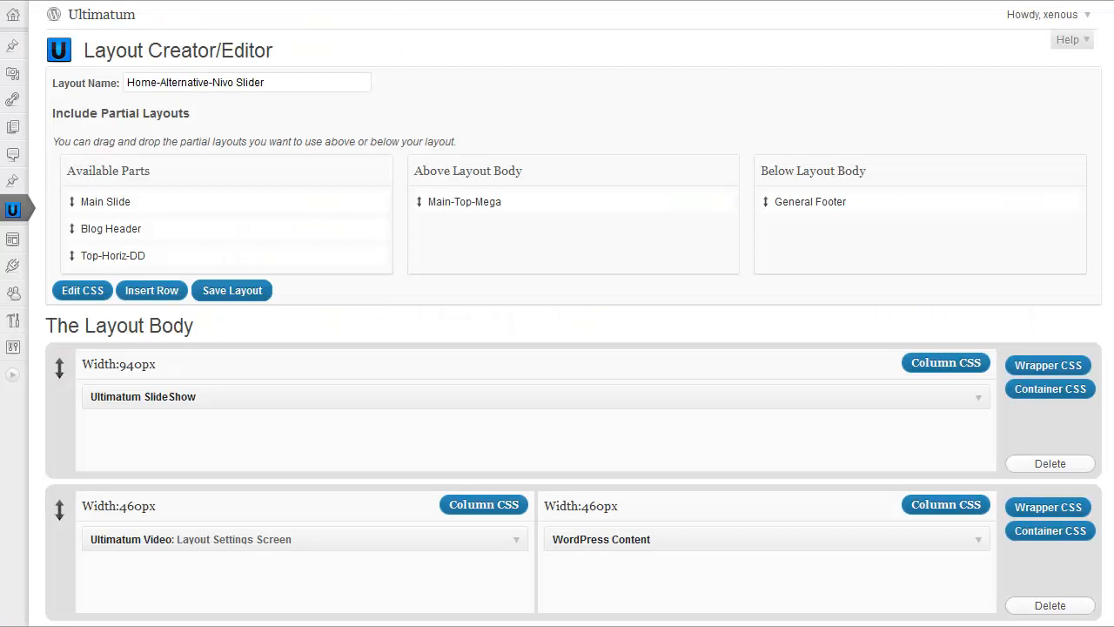
Give the slideshow wrapper a d3d3d3 background with Pattern-60 and save it.
left_click(232, 290)
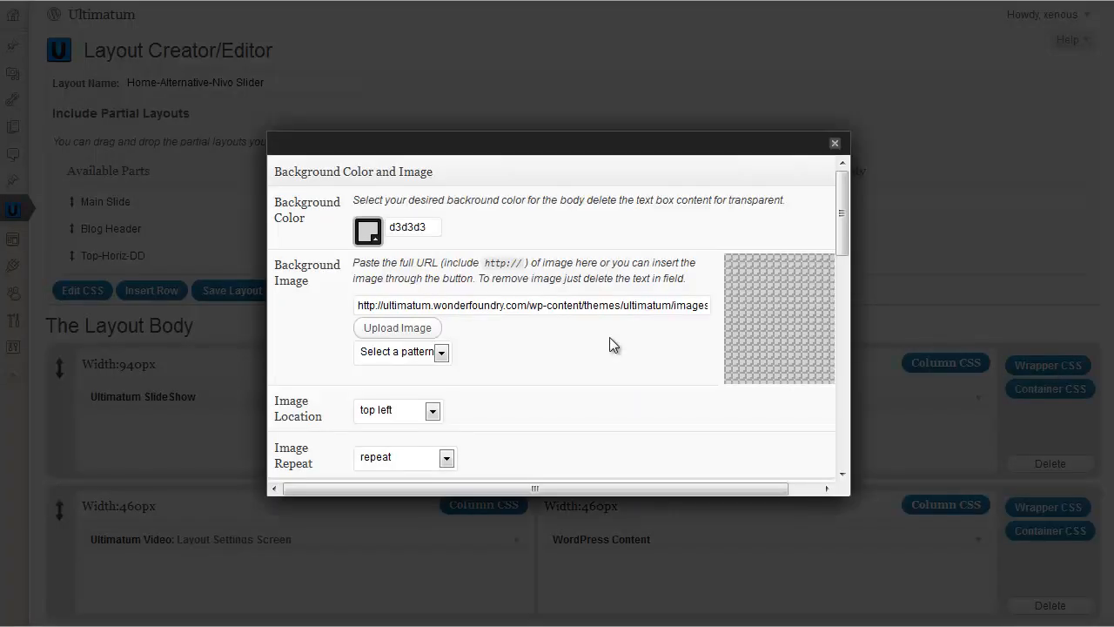
mouse_move(444, 353)
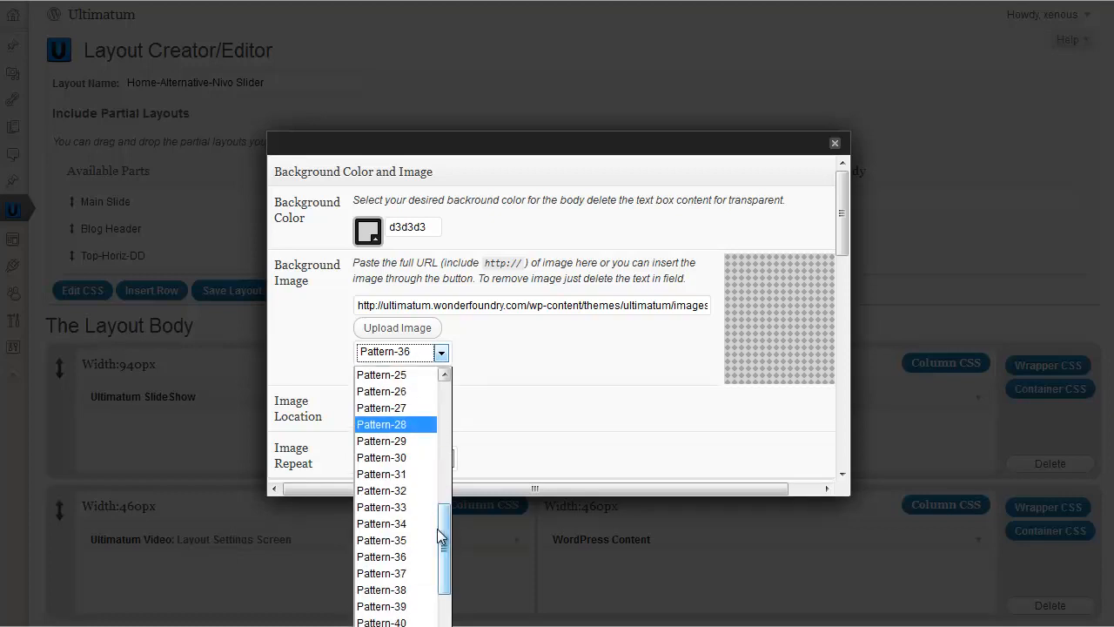
scroll("down", 3)
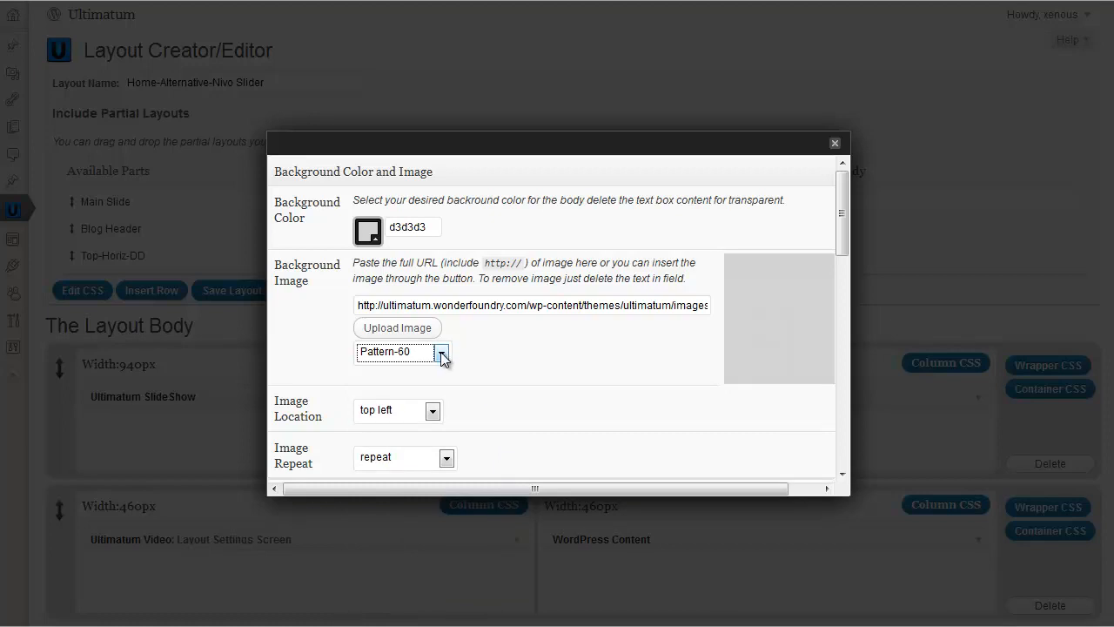
scroll("down", 3)
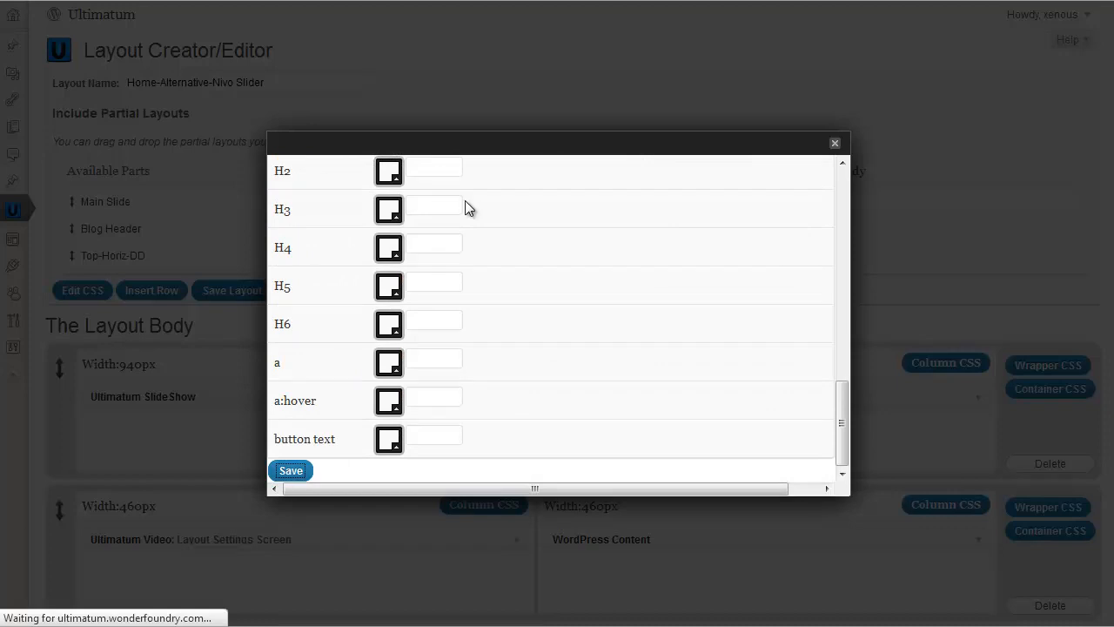
left_click(834, 142)
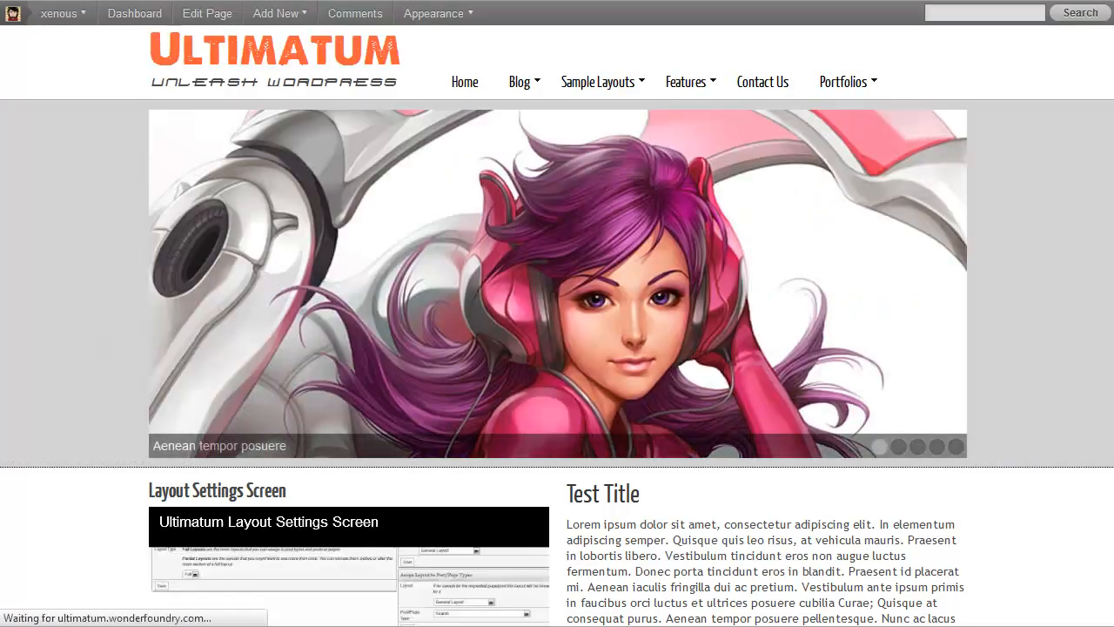
mouse_move(129, 266)
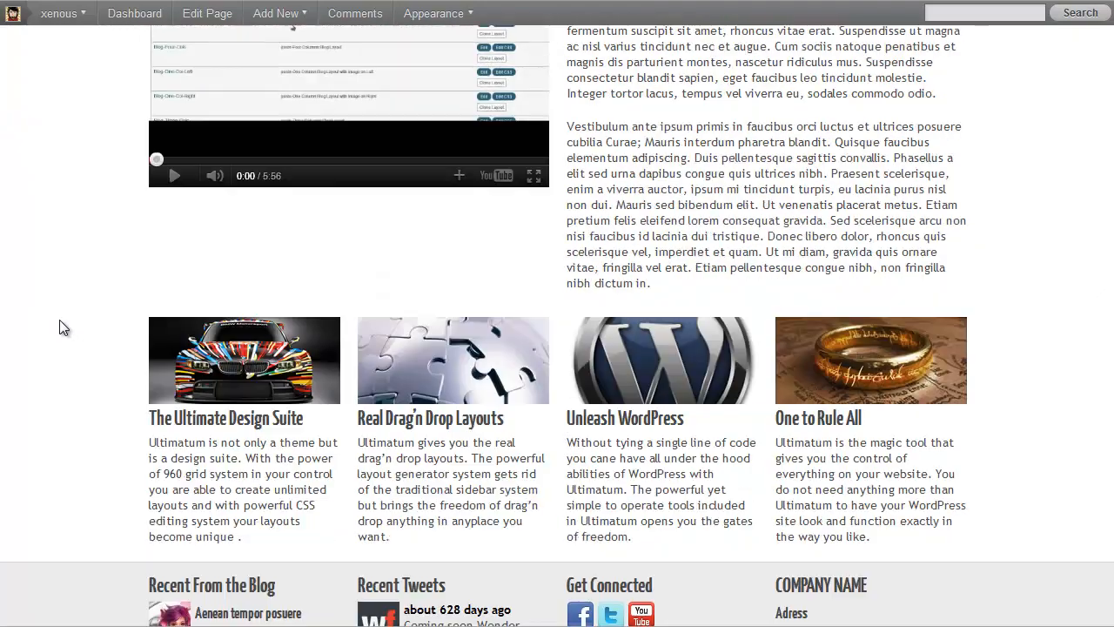
Scroll the live homepage to check the patterned gray band behind the slideshow.
scroll("up", 3)
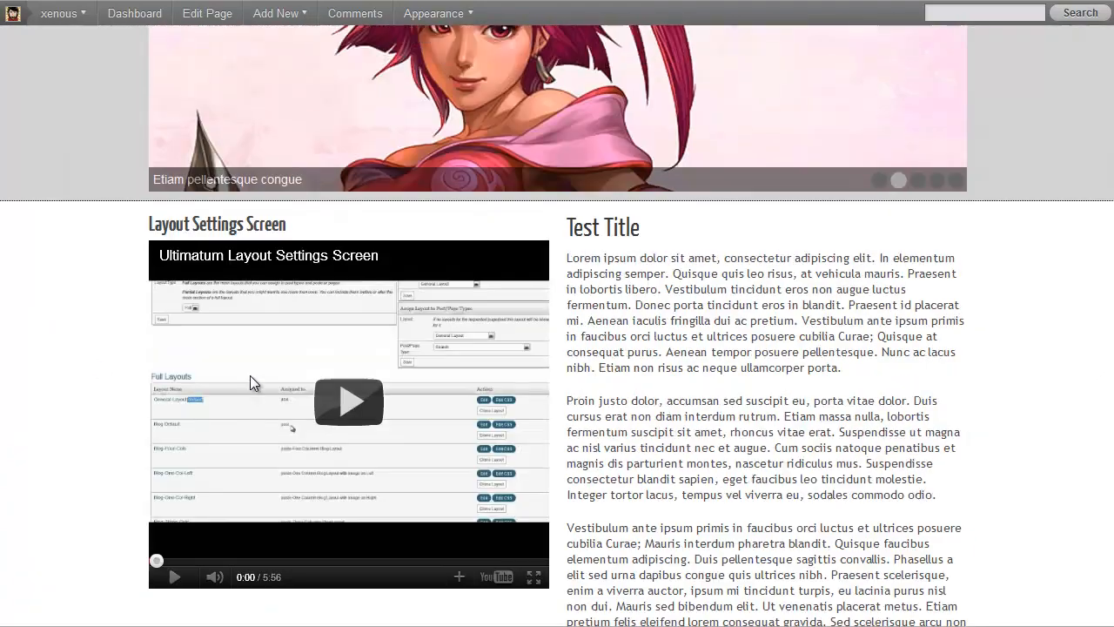
scroll("down", 3)
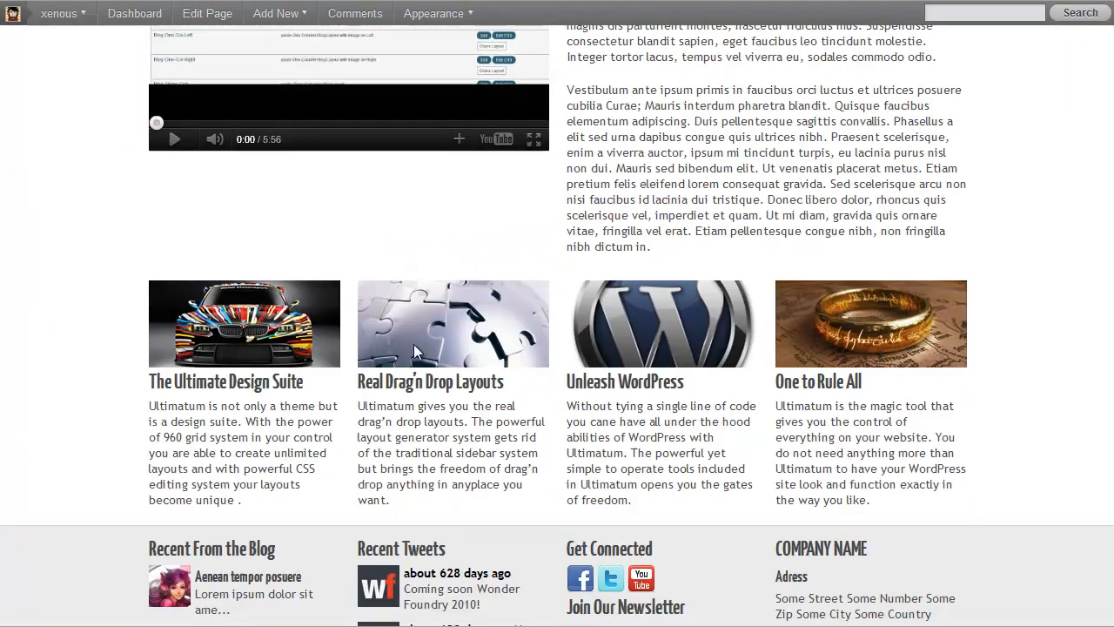
mouse_move(392, 147)
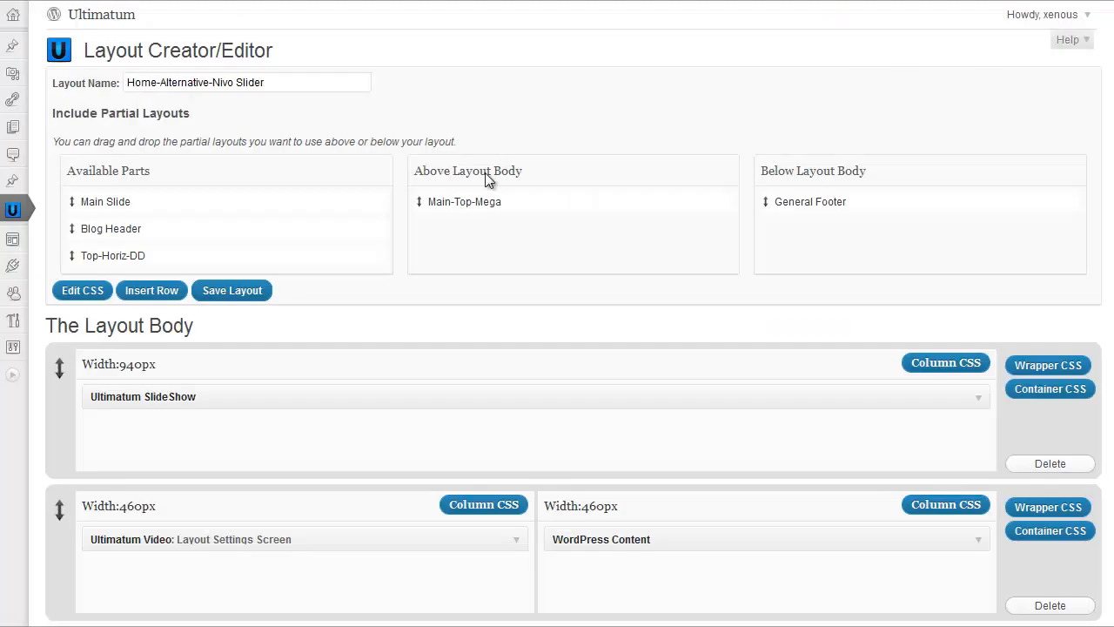
Give the four-column row's wrapper a 1px solid 9d9d9d top border and save.
scroll("down", 3)
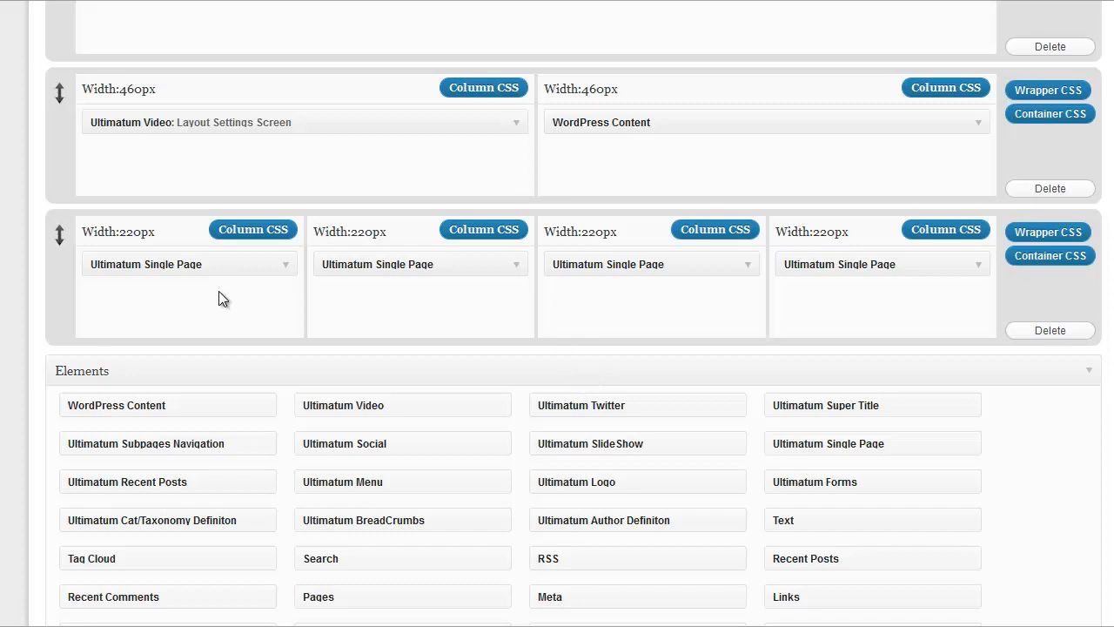
mouse_move(1092, 288)
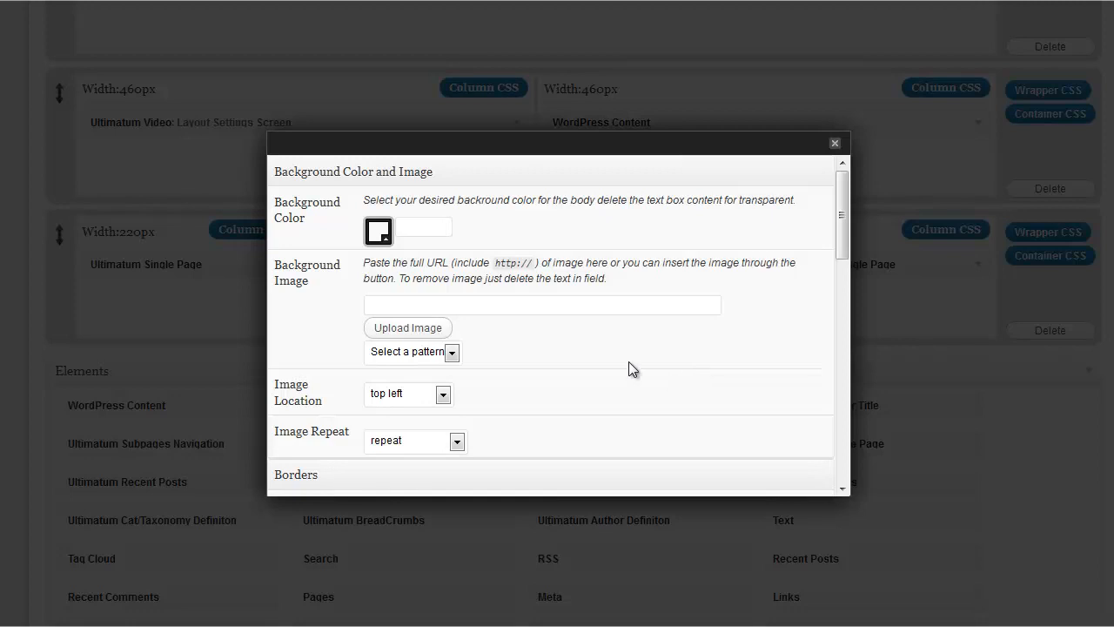
scroll("down", 3)
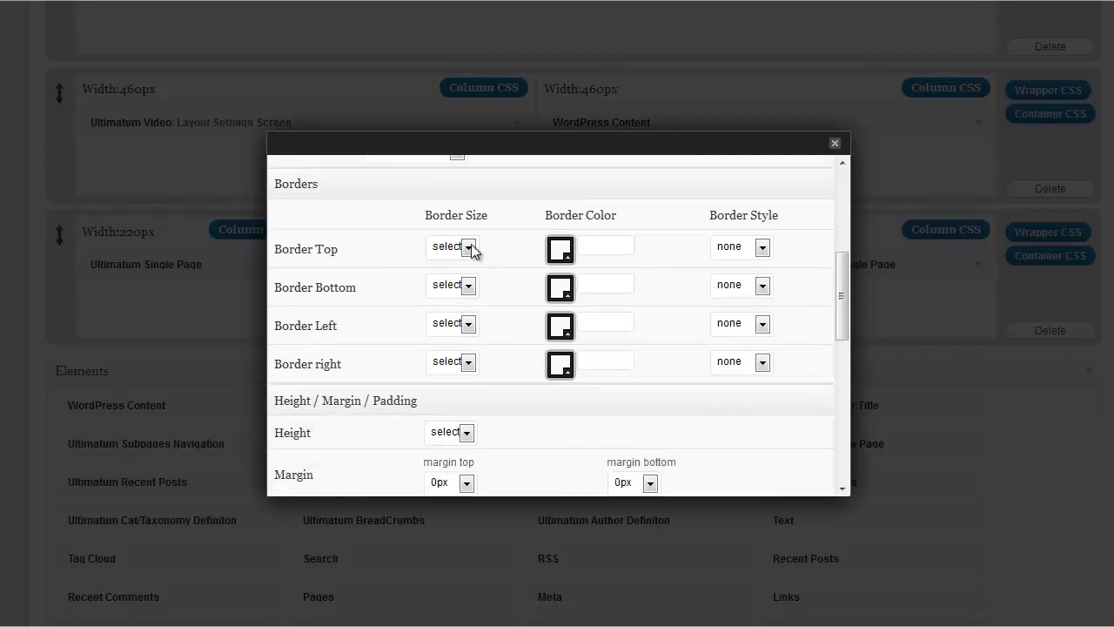
left_click(469, 247)
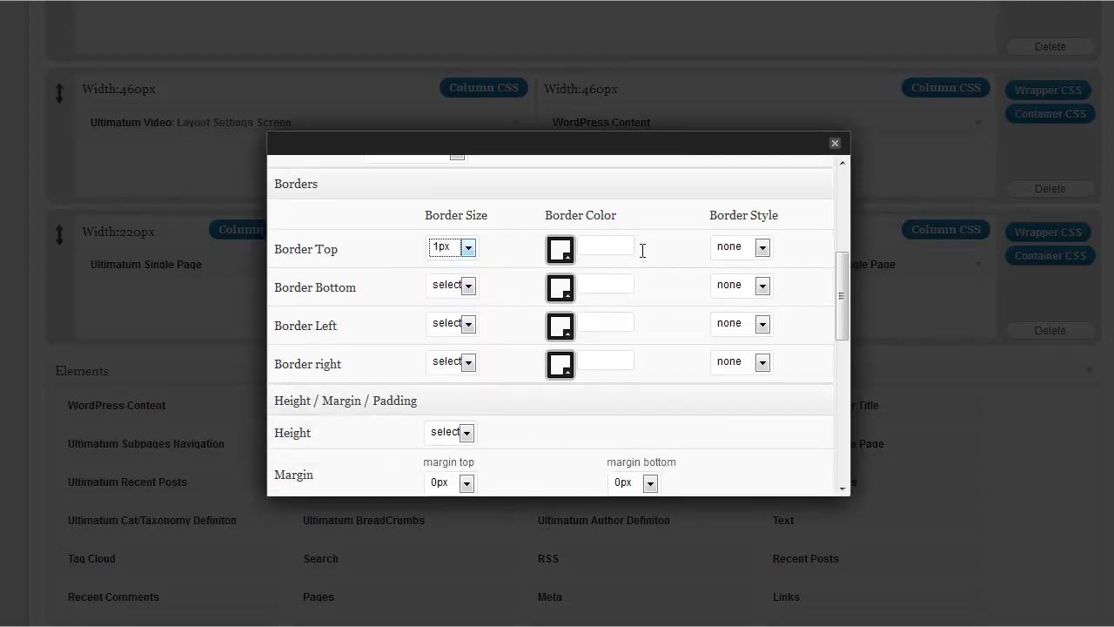
left_click(605, 248)
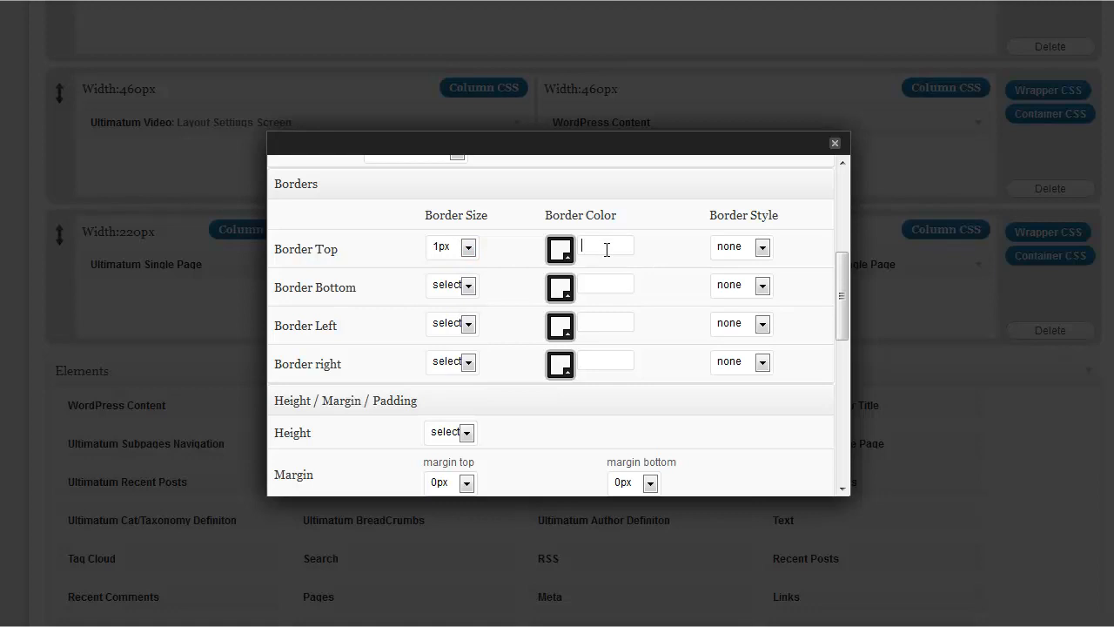
type("9d9d9d")
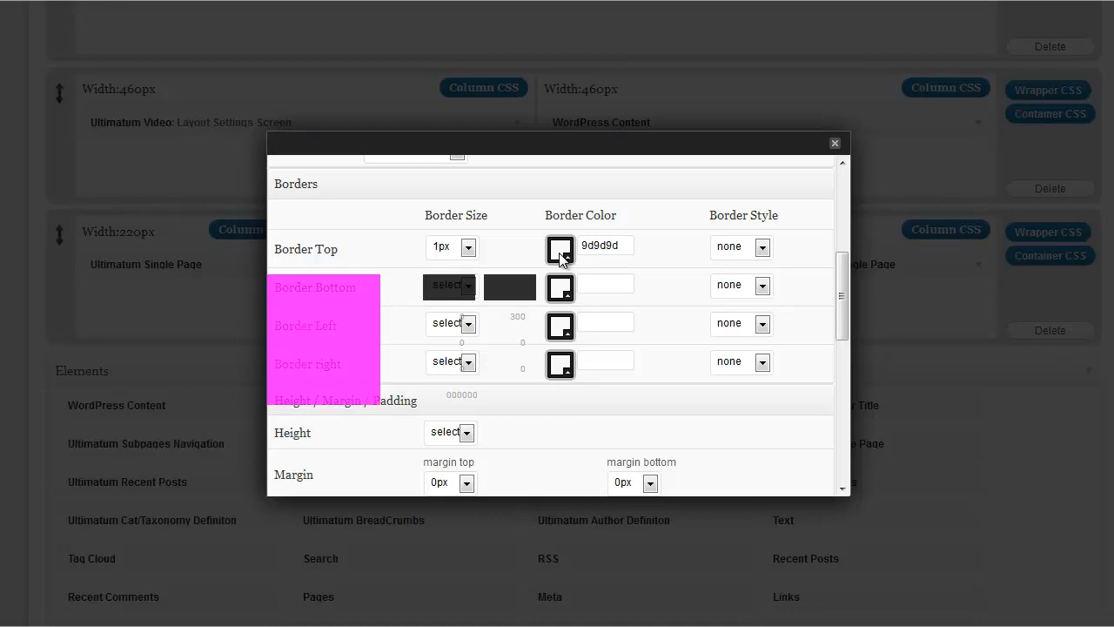
left_click(559, 249)
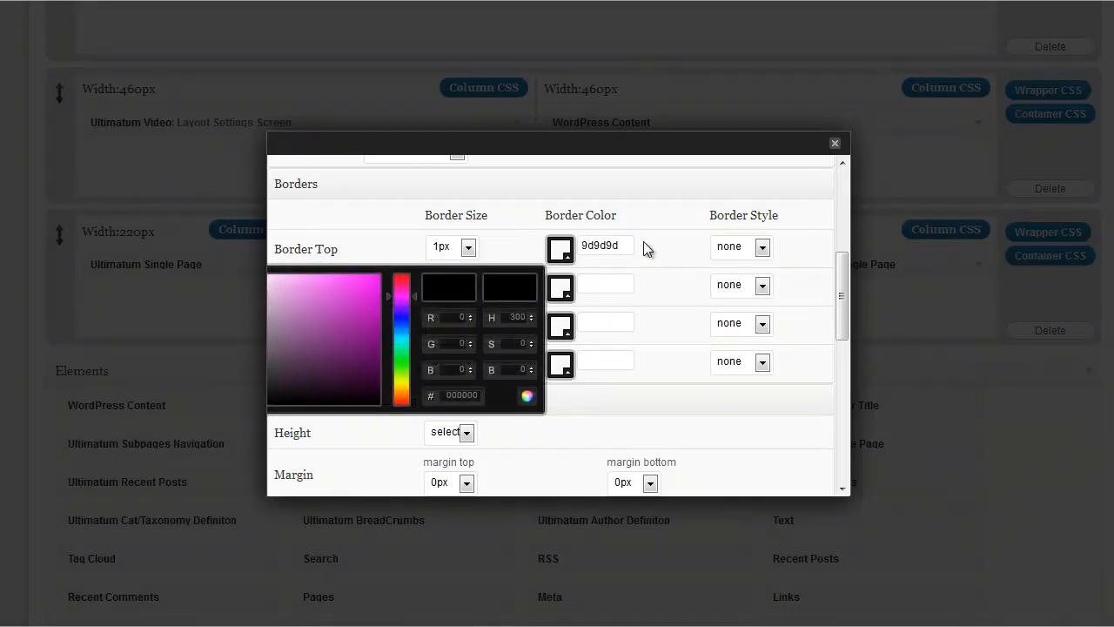
left_click(760, 246)
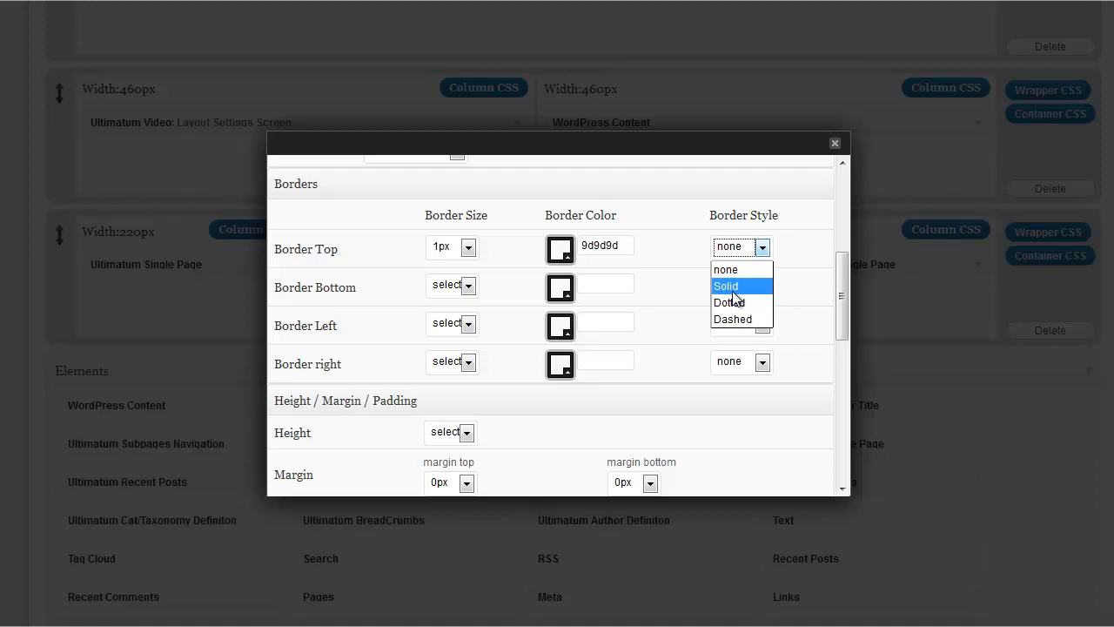
scroll("down", 3)
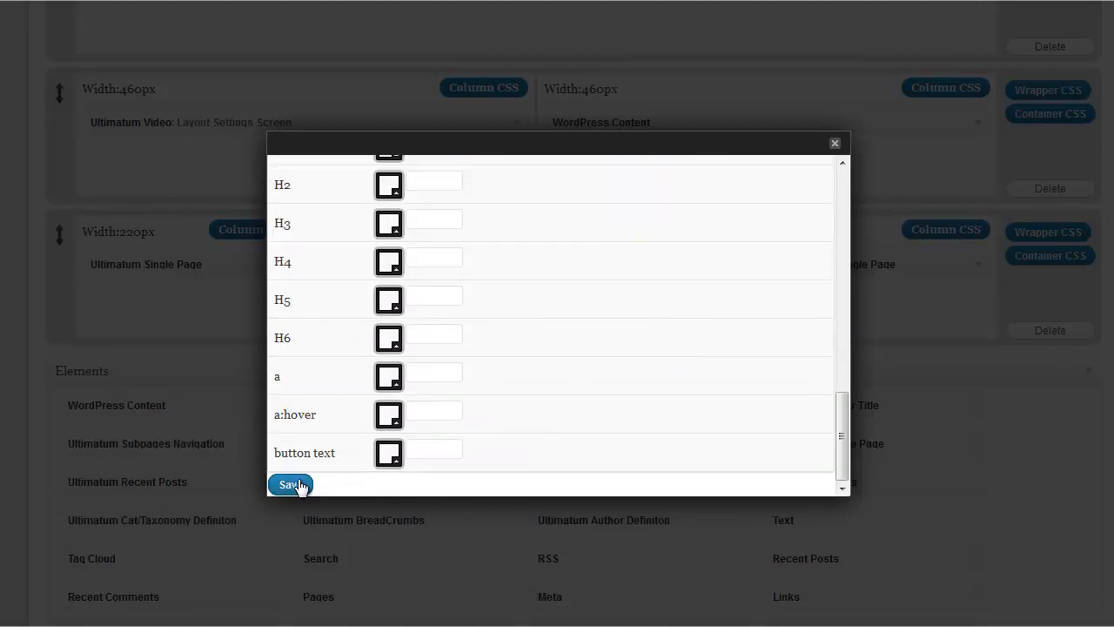
left_click(291, 485)
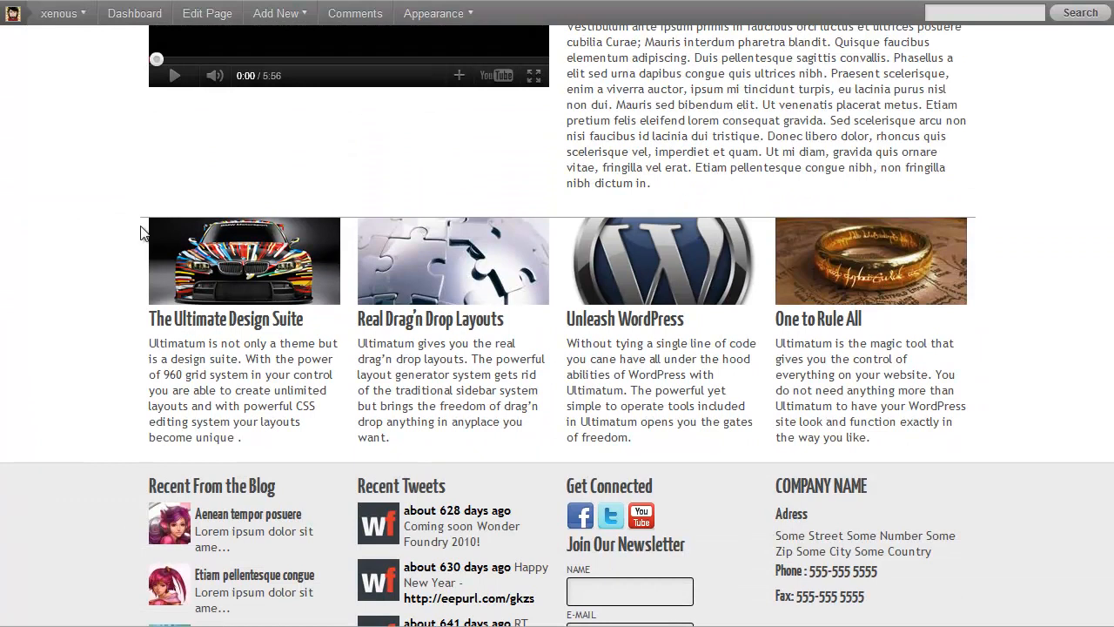
mouse_move(585, 250)
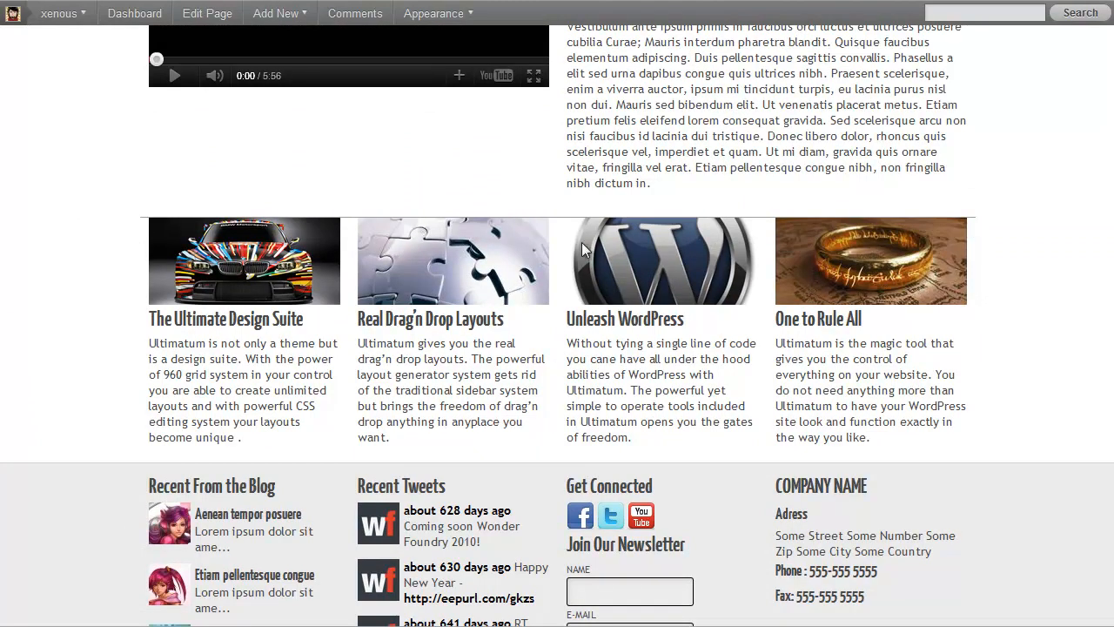
mouse_move(586, 228)
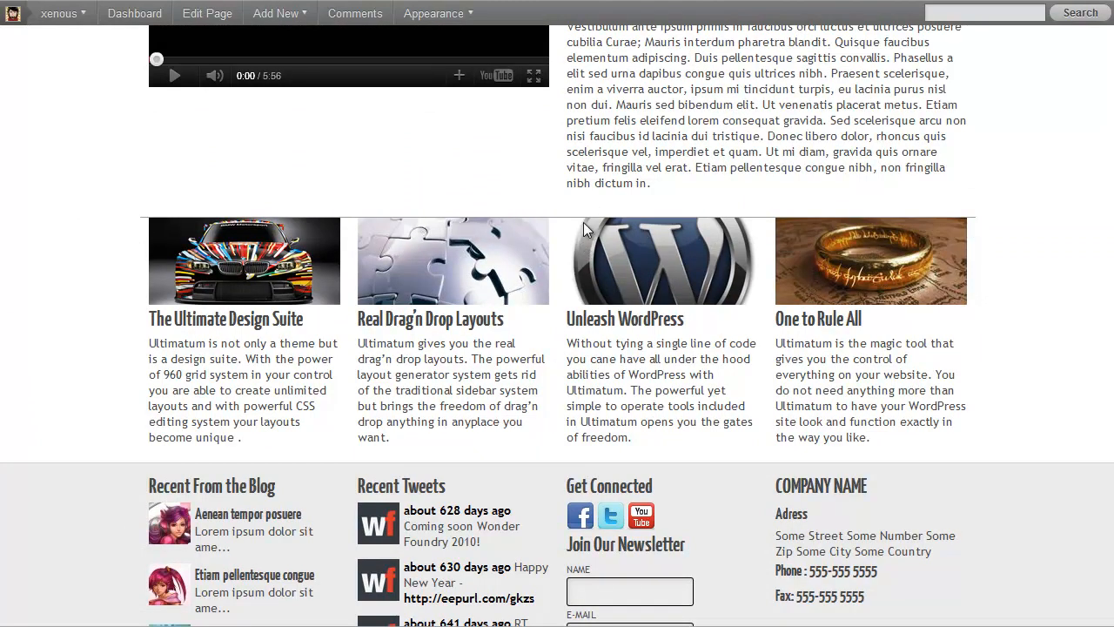
Return from the live homepage to the Layout Creator/Editor.
left_click(437, 14)
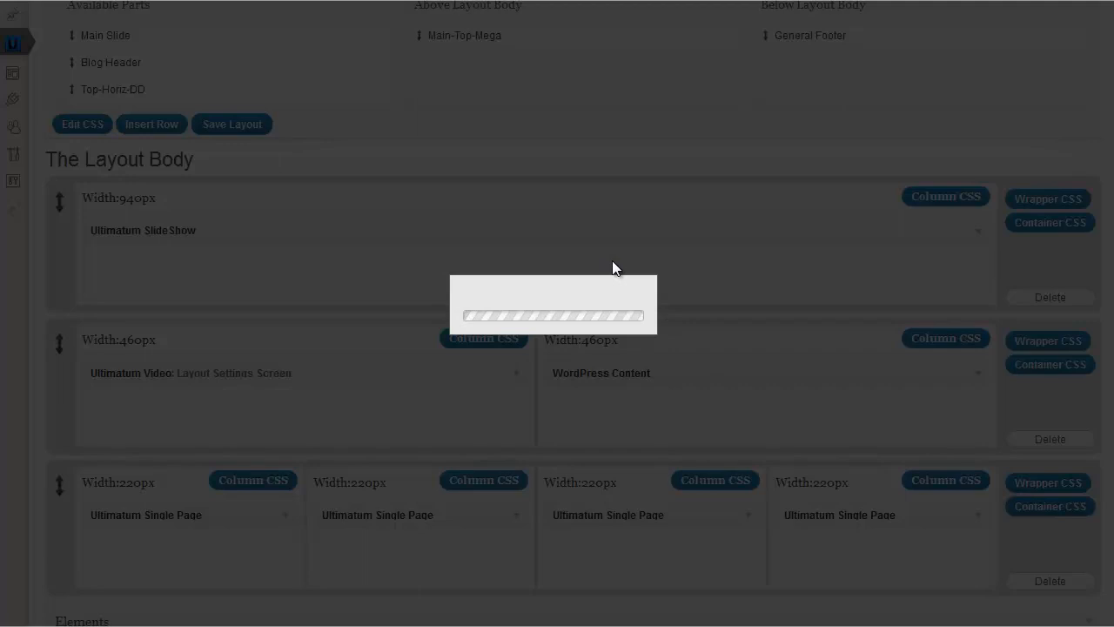
Reopen the four-column row's Wrapper CSS and pick a top padding value.
left_click(945, 196)
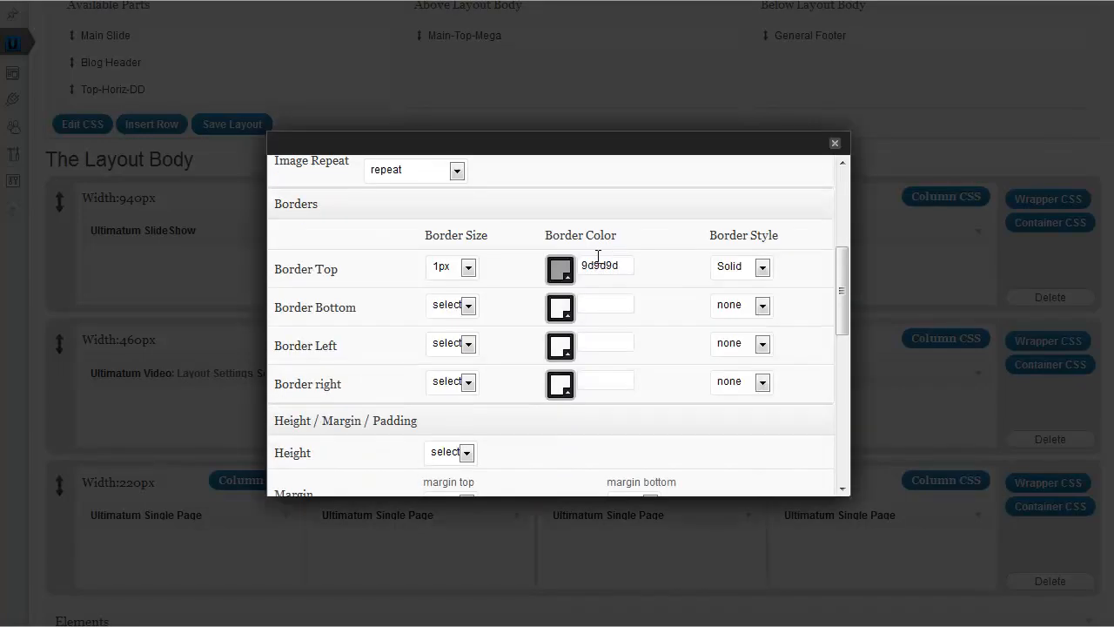
scroll("down", 3)
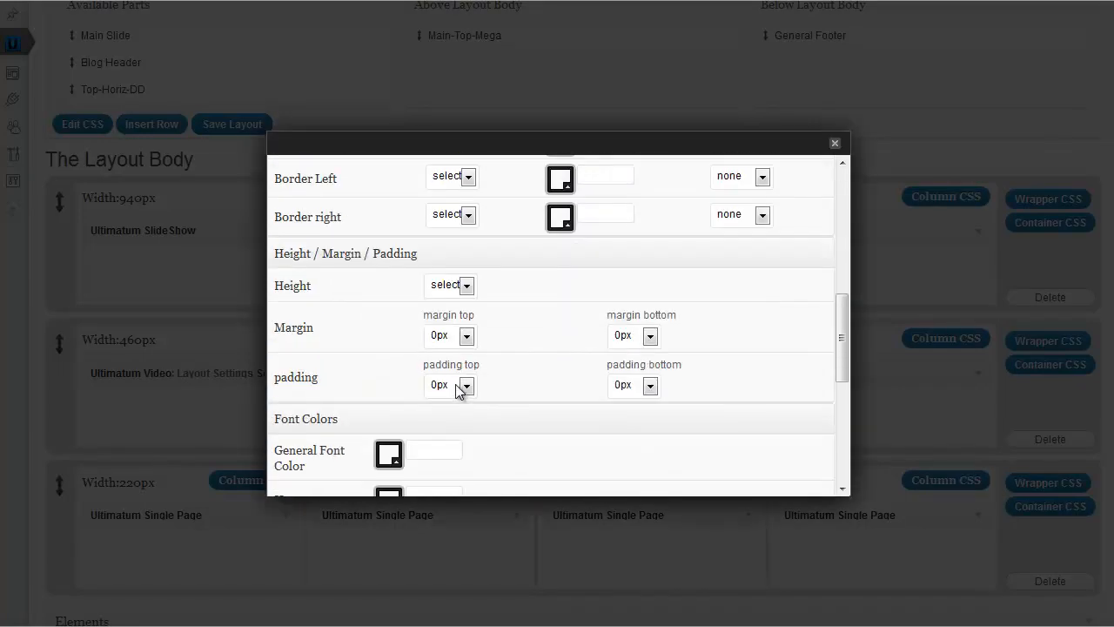
left_click(463, 385)
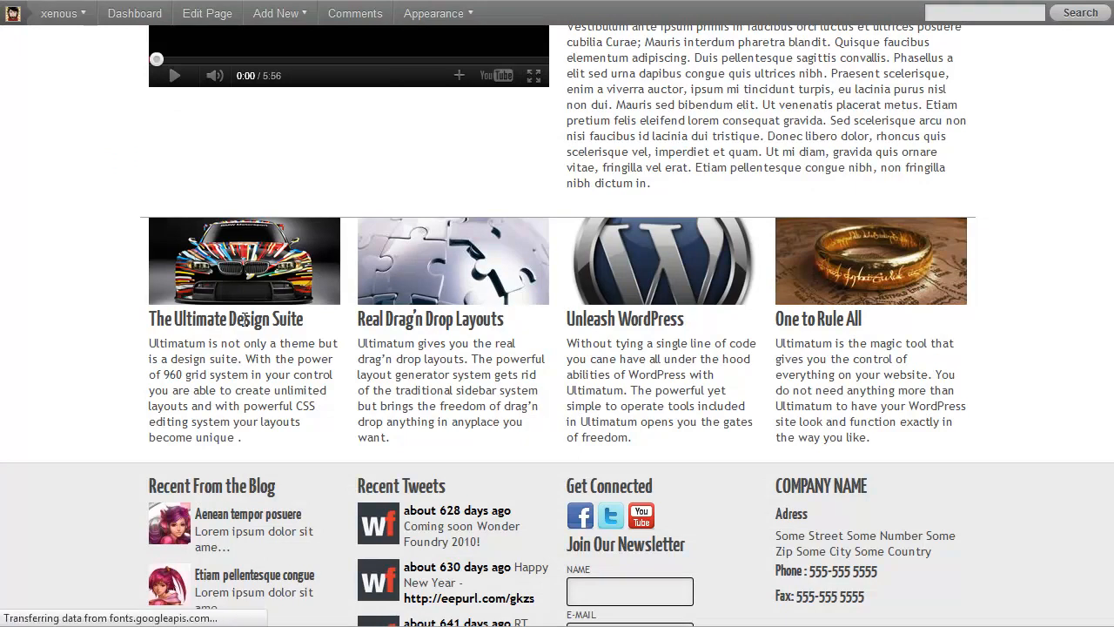
scroll("down", 3)
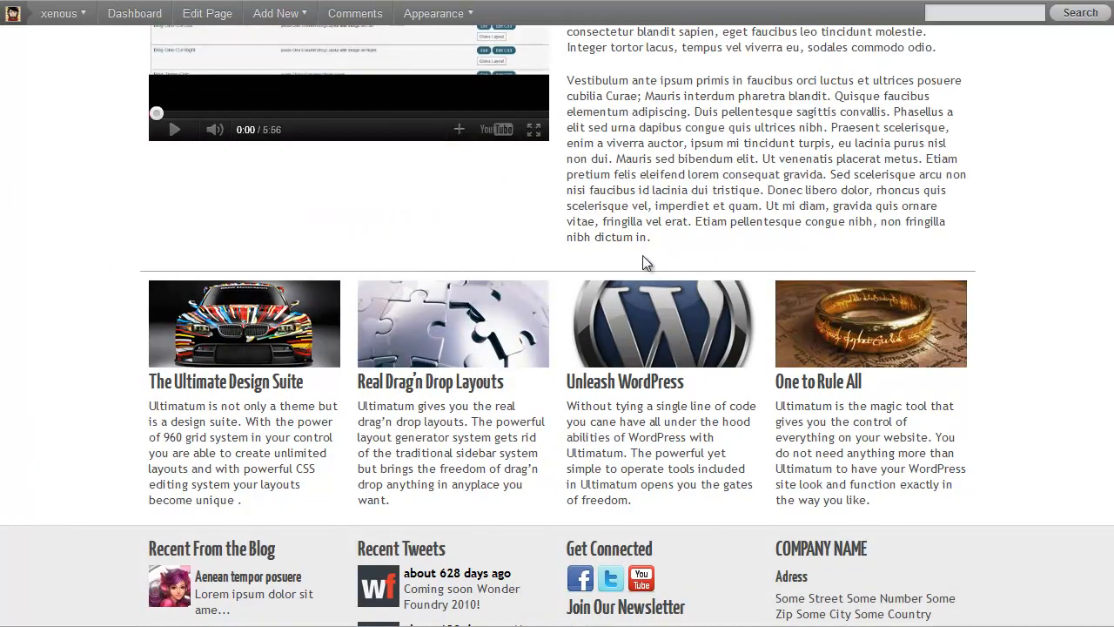
scroll("down", 3)
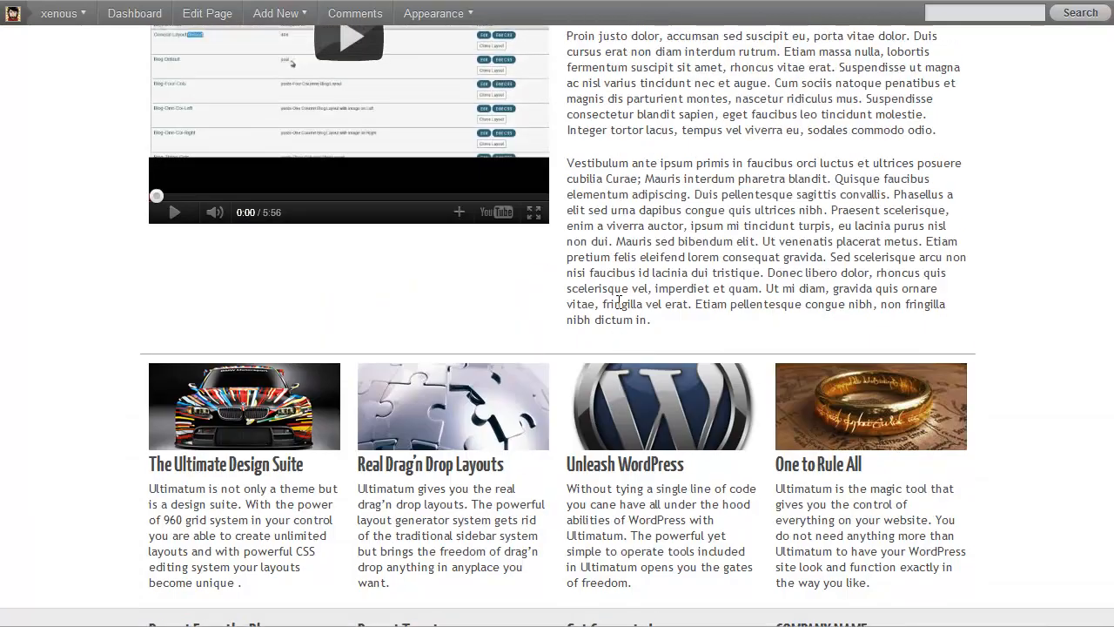
scroll("up", 3)
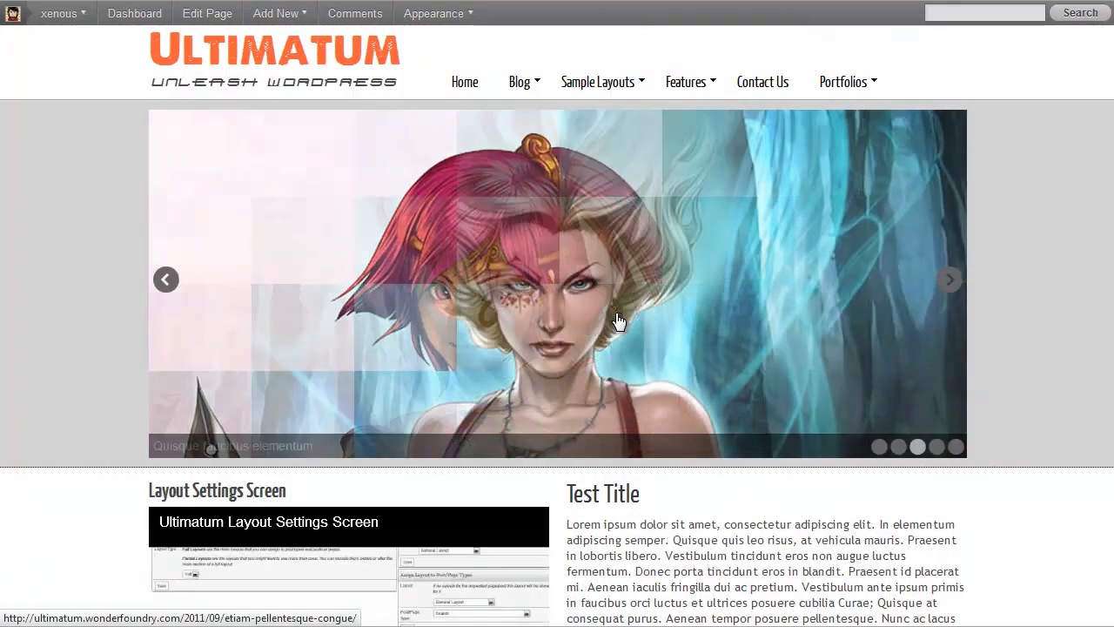
scroll("down", 3)
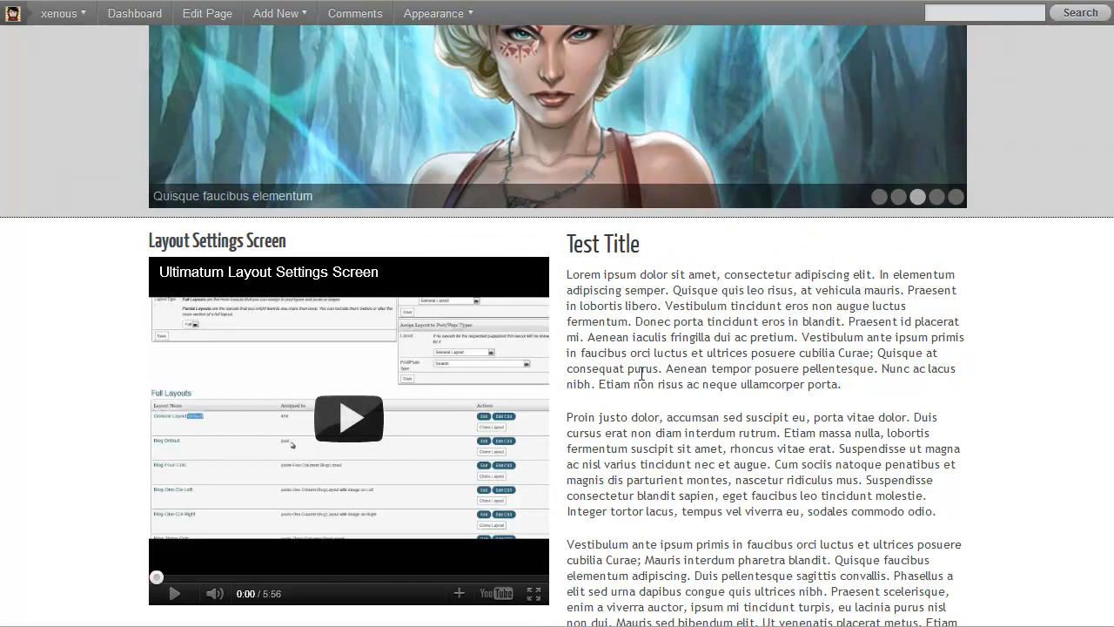
scroll("down", 3)
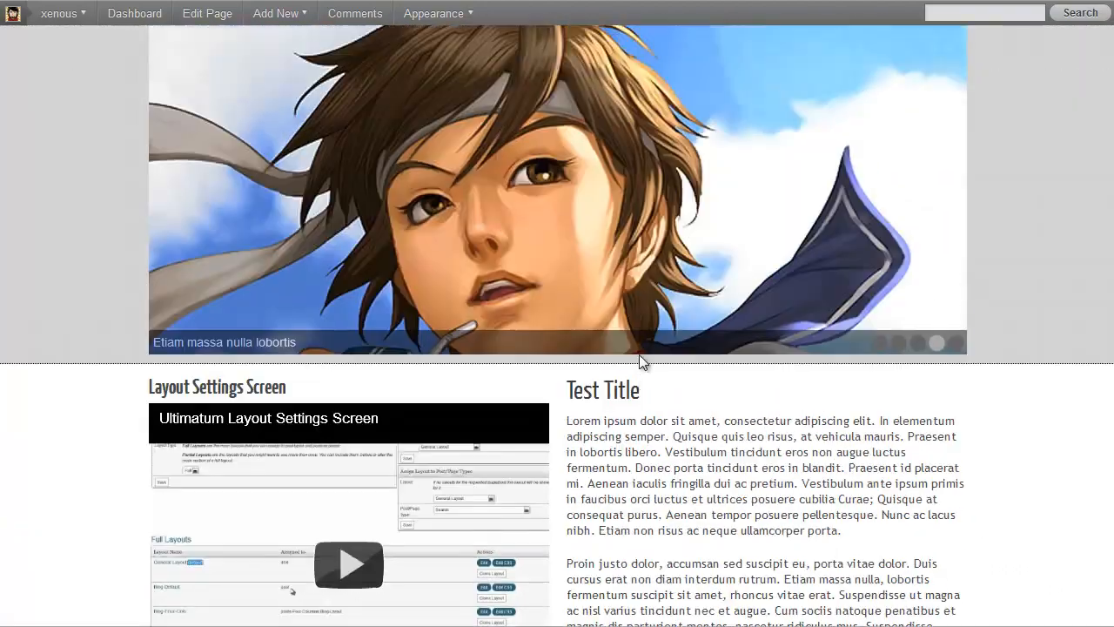
scroll("down", 3)
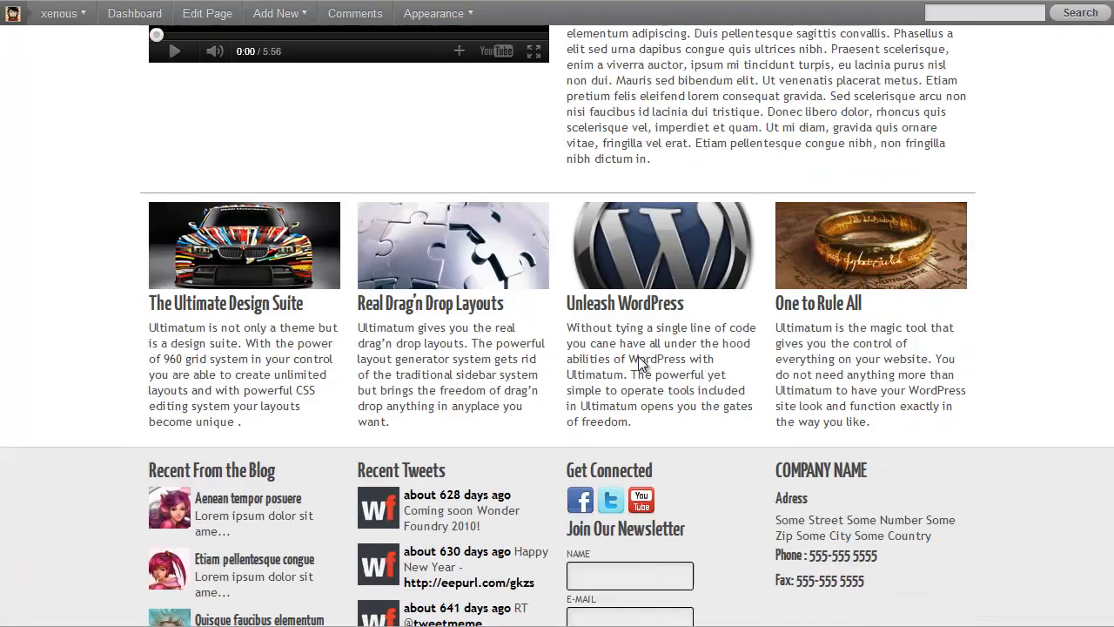